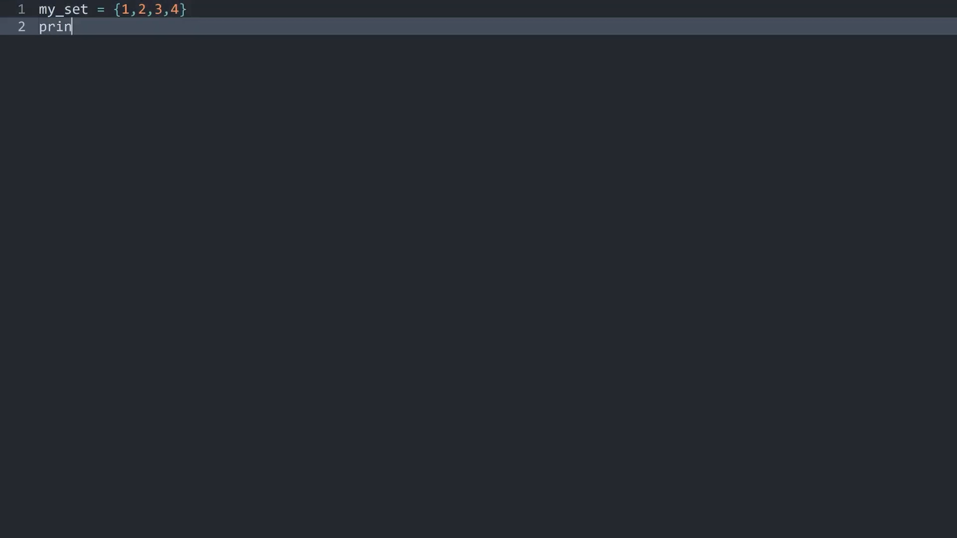
Print my_set with a repeated 4, run it to get {1, 2, 3, 4}, and start a '# dublicate values' comment
type("t(my_set)")
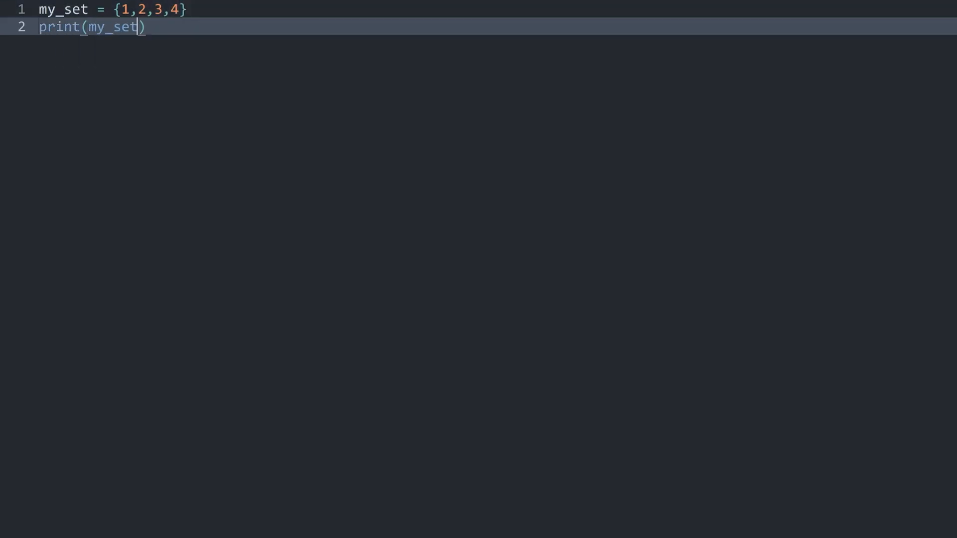
key("ctrl+b")
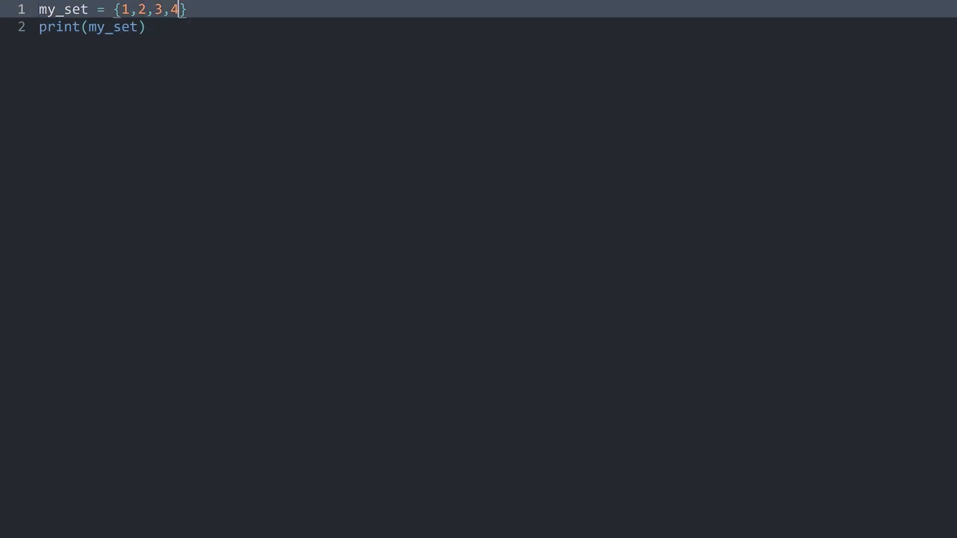
type(",4")
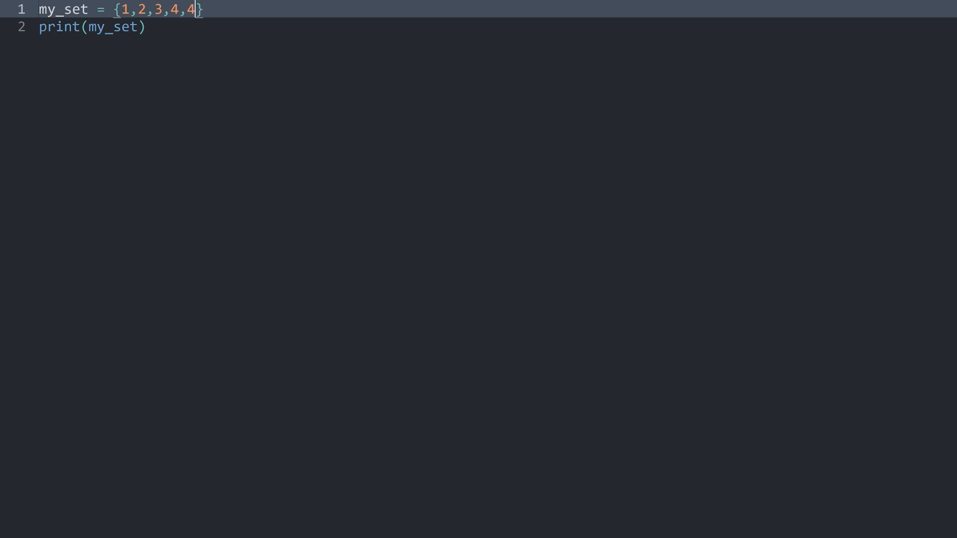
key("ctrl+b")
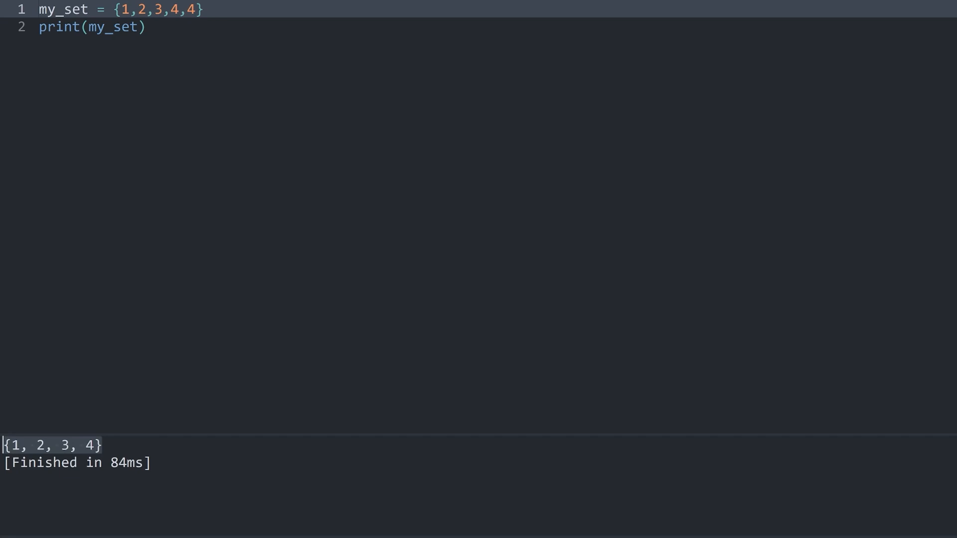
type("# dublicate values")
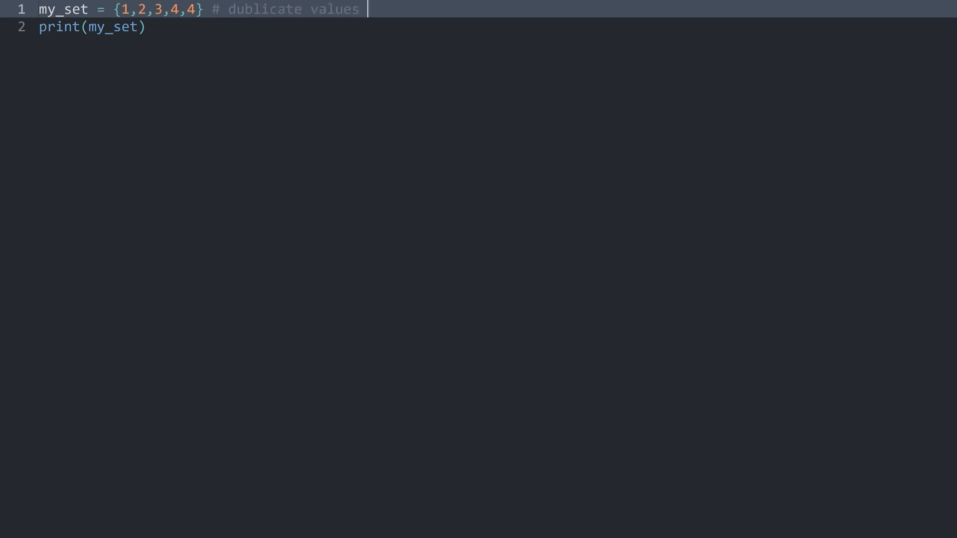
Finish the 'will be exterminated' comment and add print(len(my_set)) before the set print
type("will be exterminated")
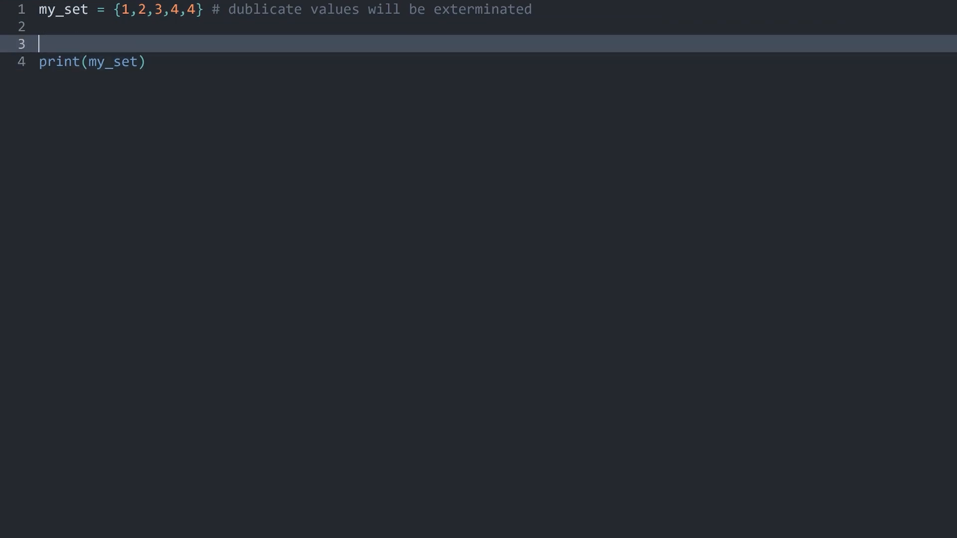
type("print")
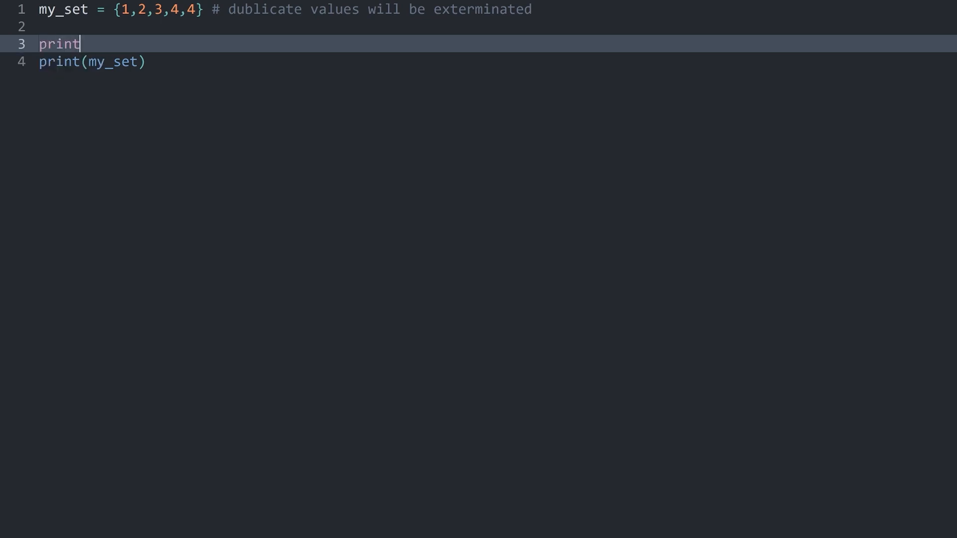
type("(len*")
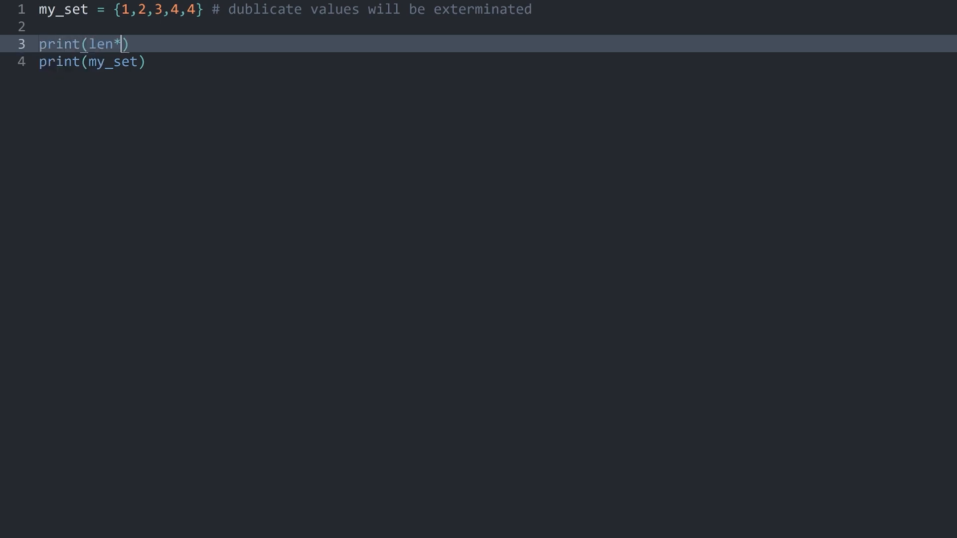
type("my_set")
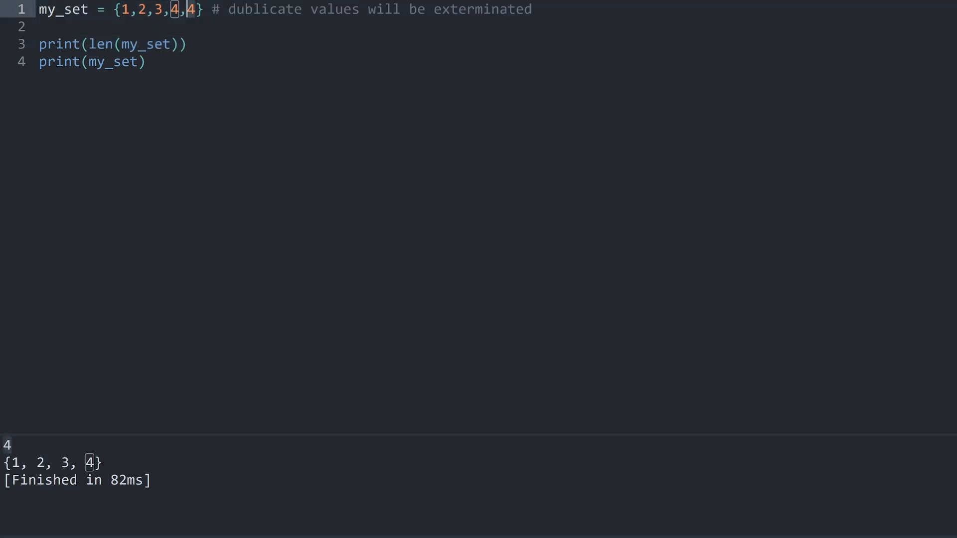
Under a '# use methods' comment add my_set.add(5) and run to see {1, 2, 3, 4, 5}
key("enter")
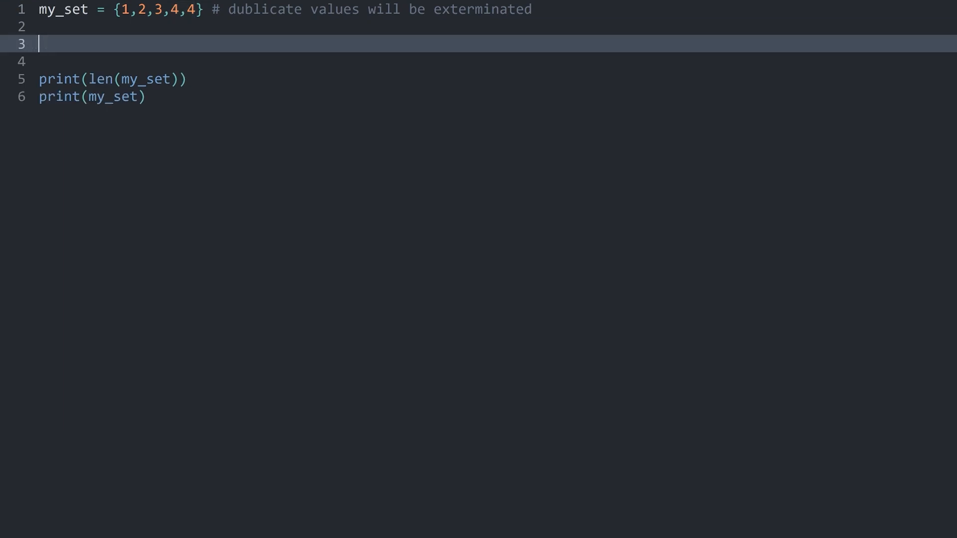
type("# use methods")
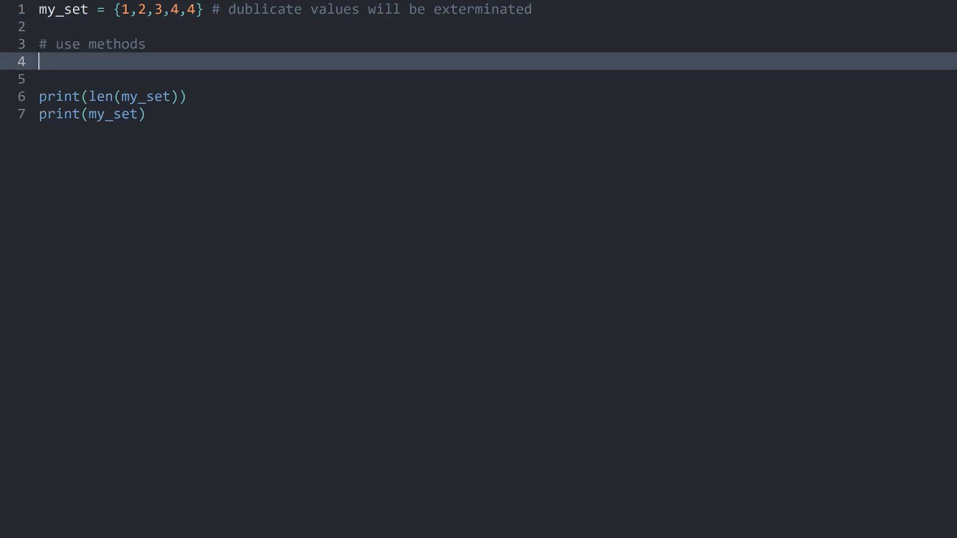
type("my")
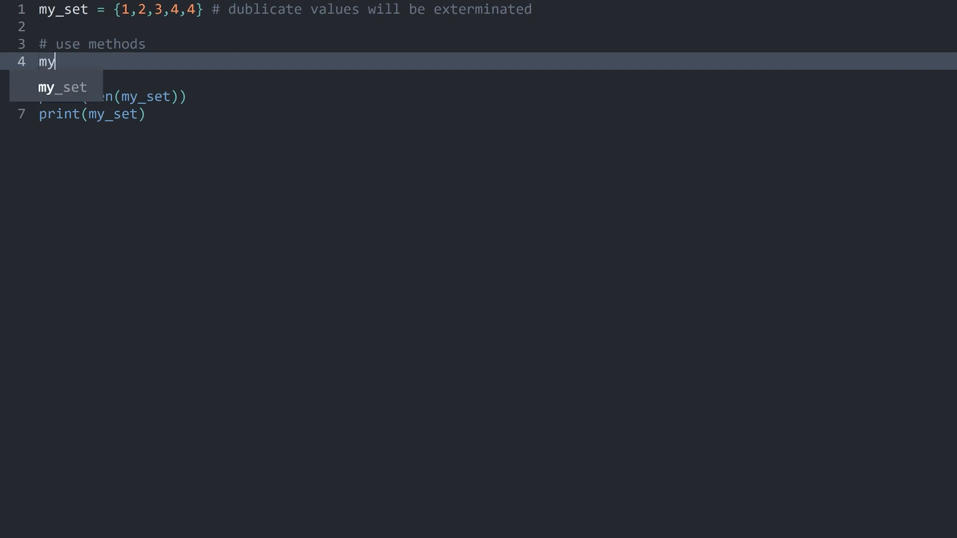
type("_set.ad")
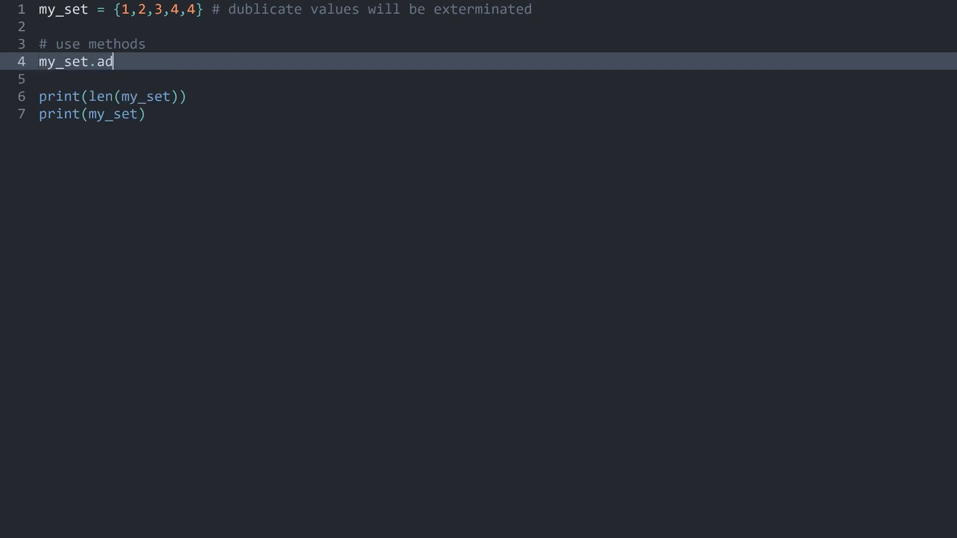
type("d()")
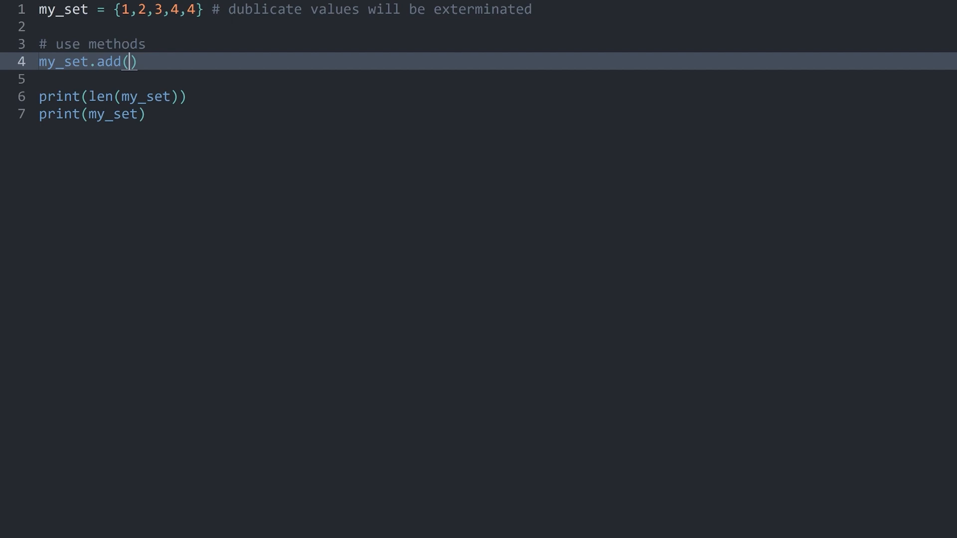
type("5")
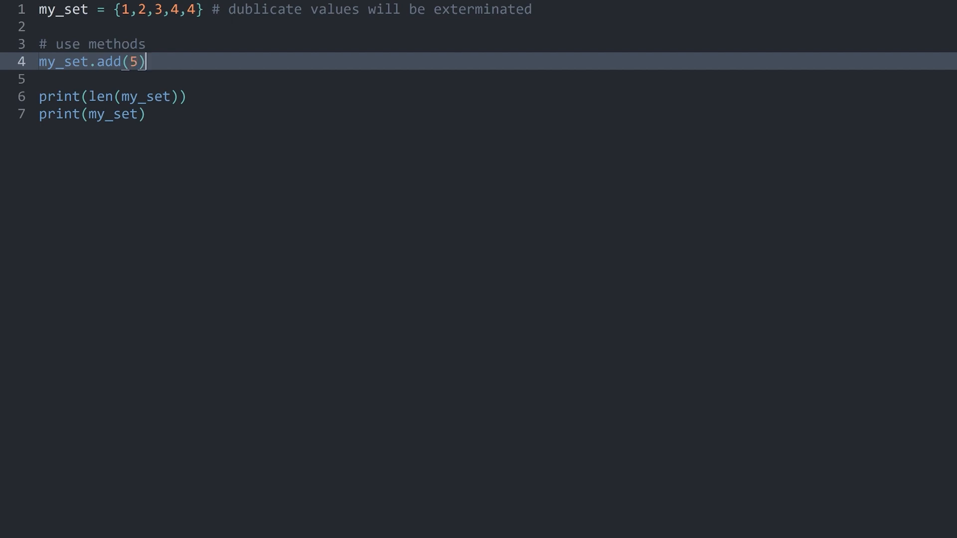
key("ctrl+b")
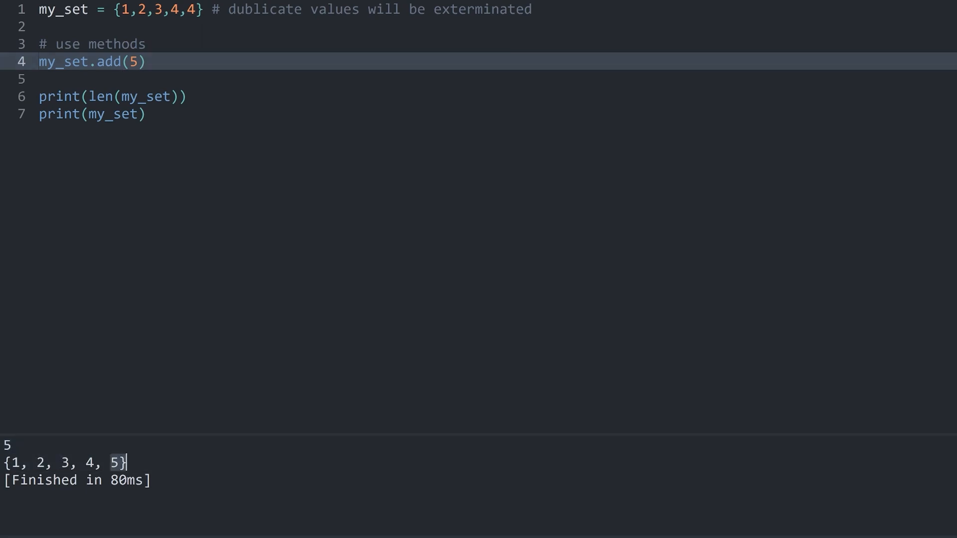
Add my_set.remove(2) and run the script again
type("m")
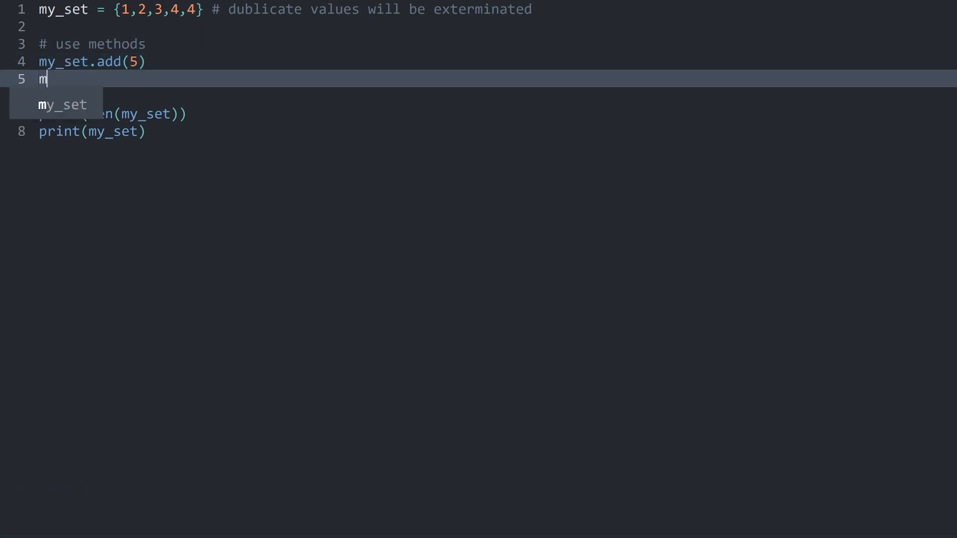
type("y_set.remove")
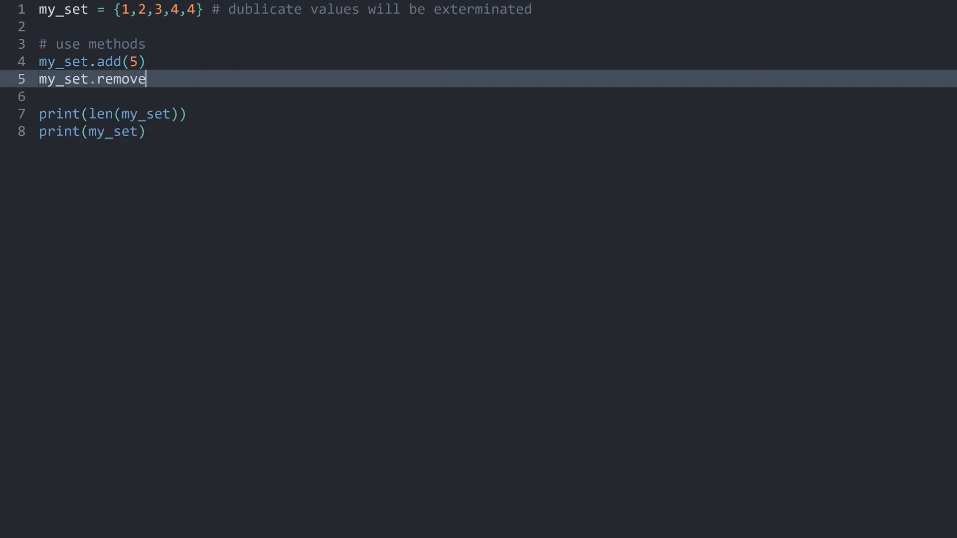
type("(")
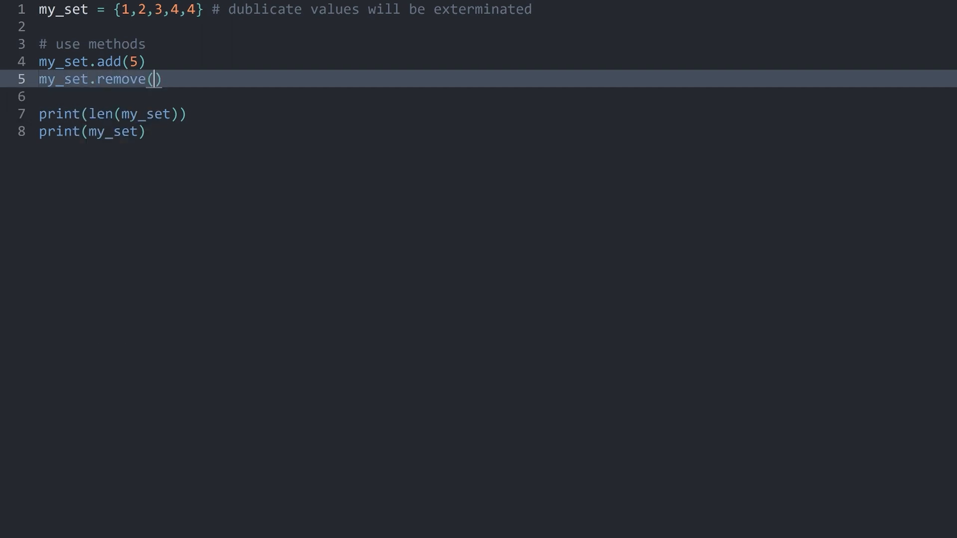
type("2")
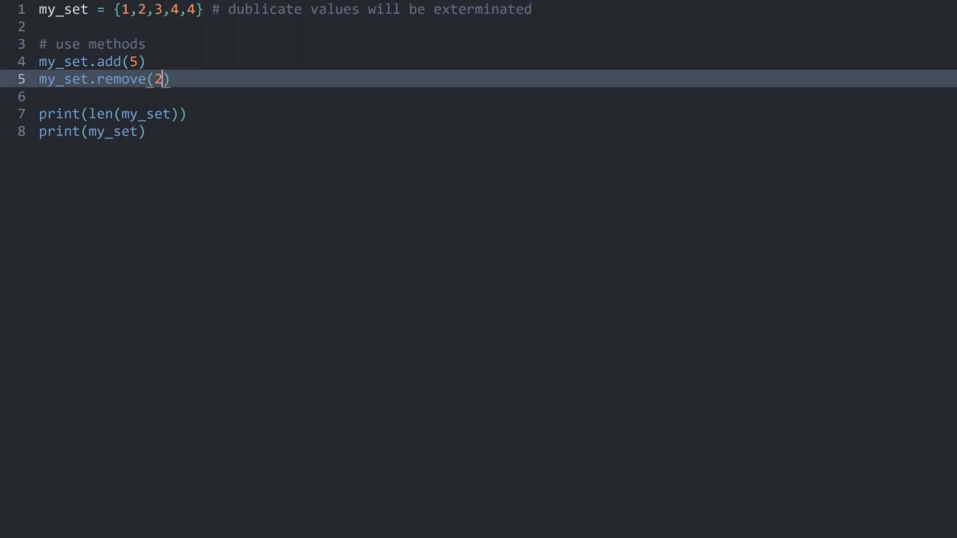
key("ctrl+b")
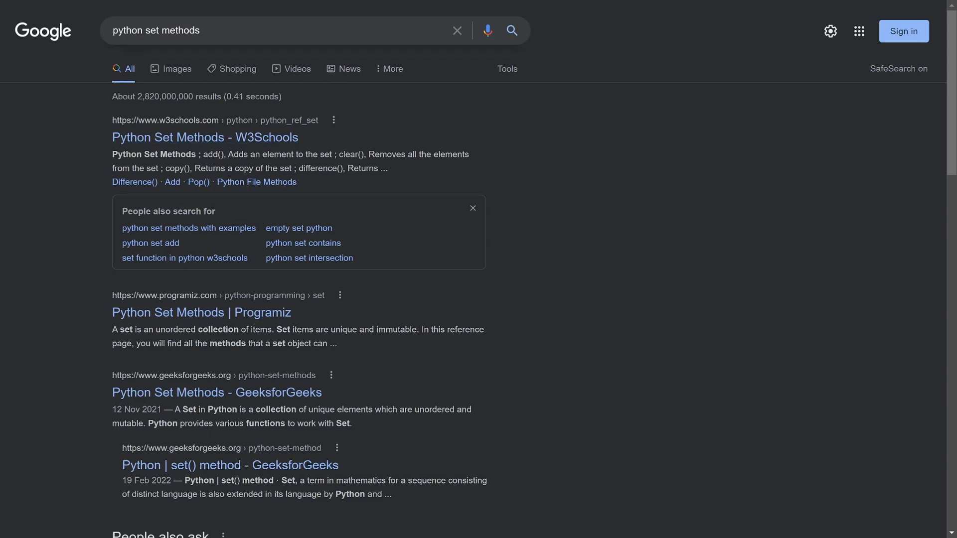
mouse_move(205, 138)
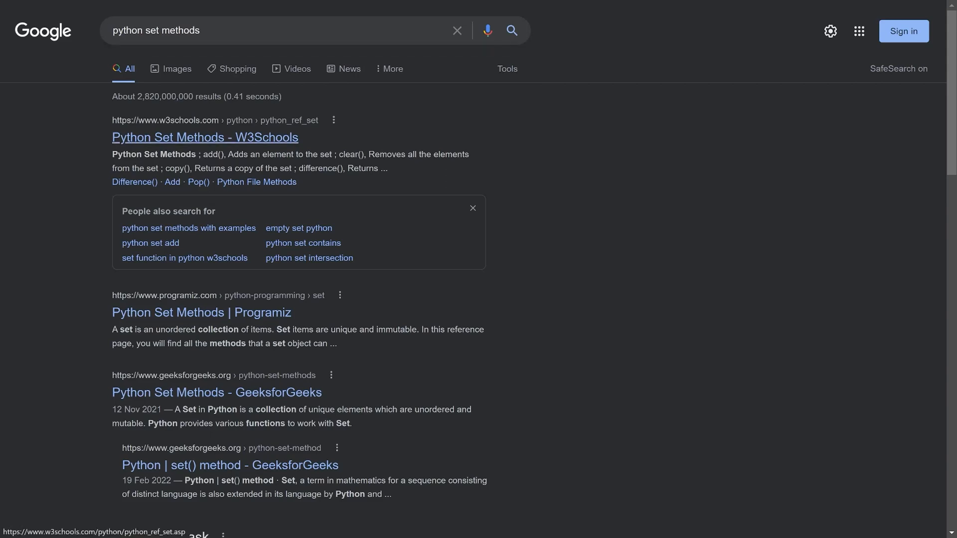
Scroll through the Google results for python set methods
scroll("down", 3)
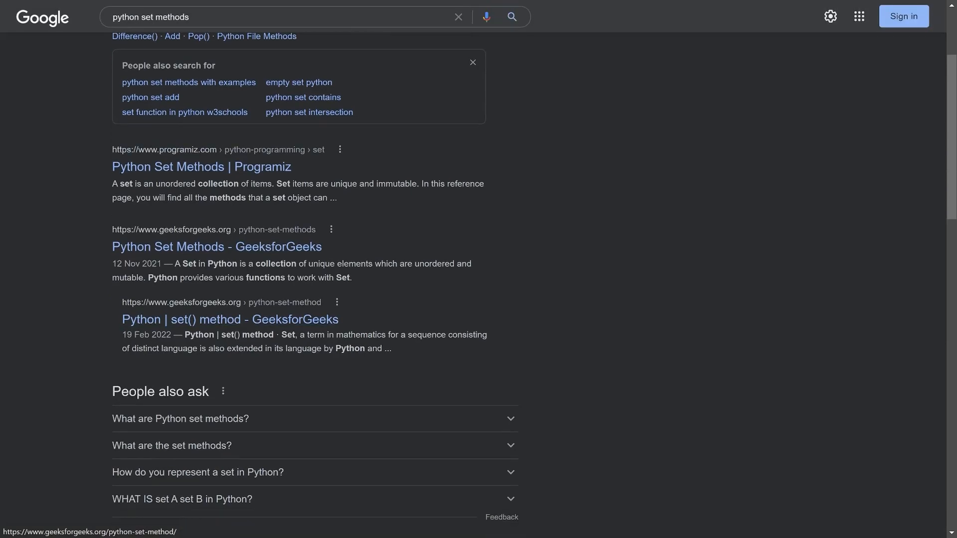
scroll("down", 3)
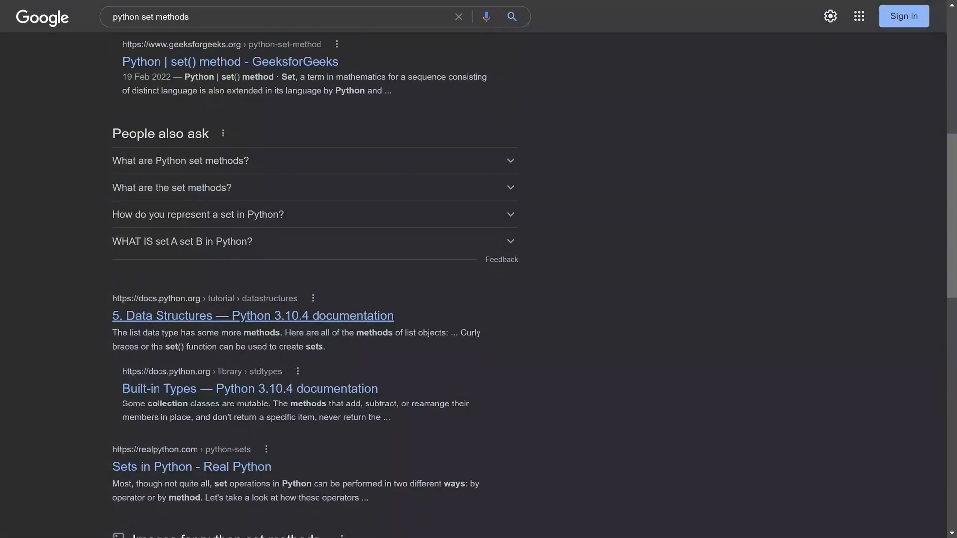
mouse_move(252, 315)
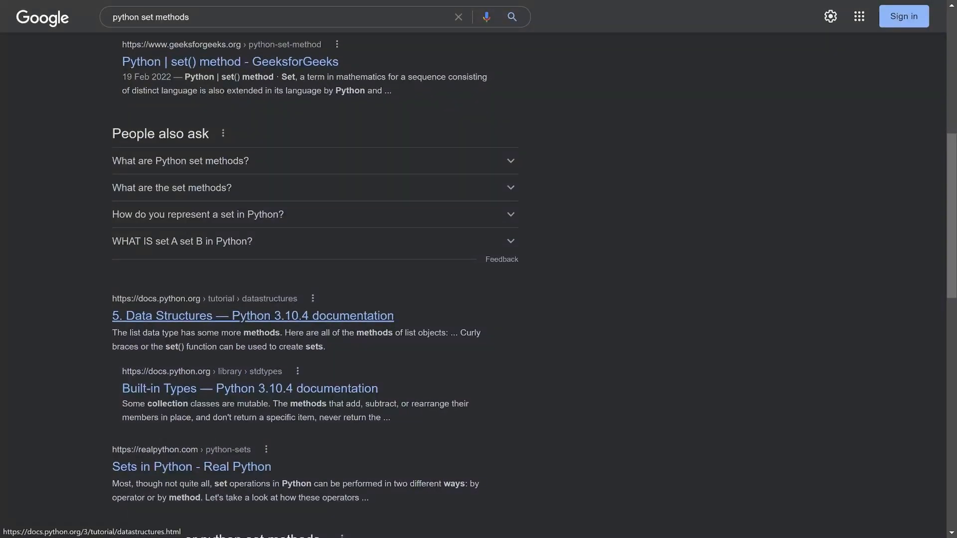
scroll("up", 3)
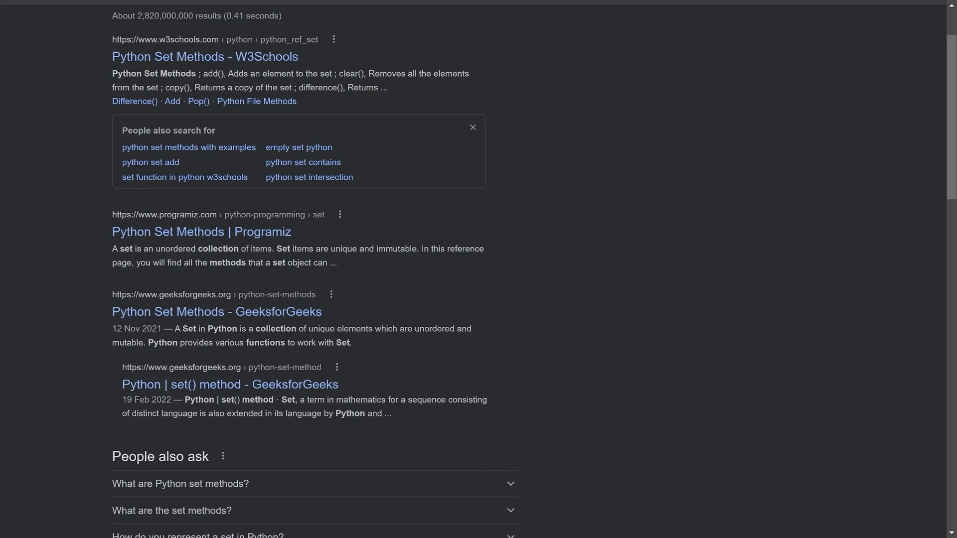
left_click(217, 312)
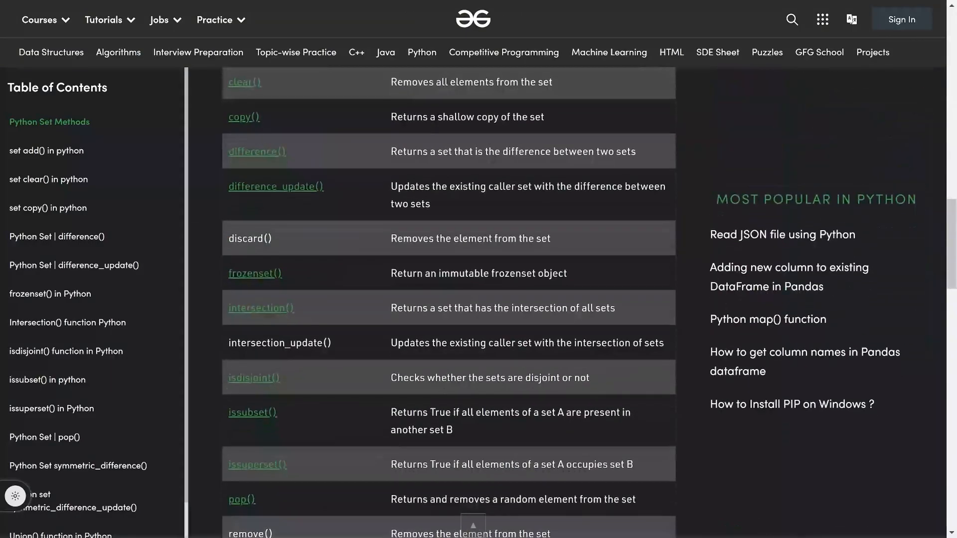
scroll("down", 3)
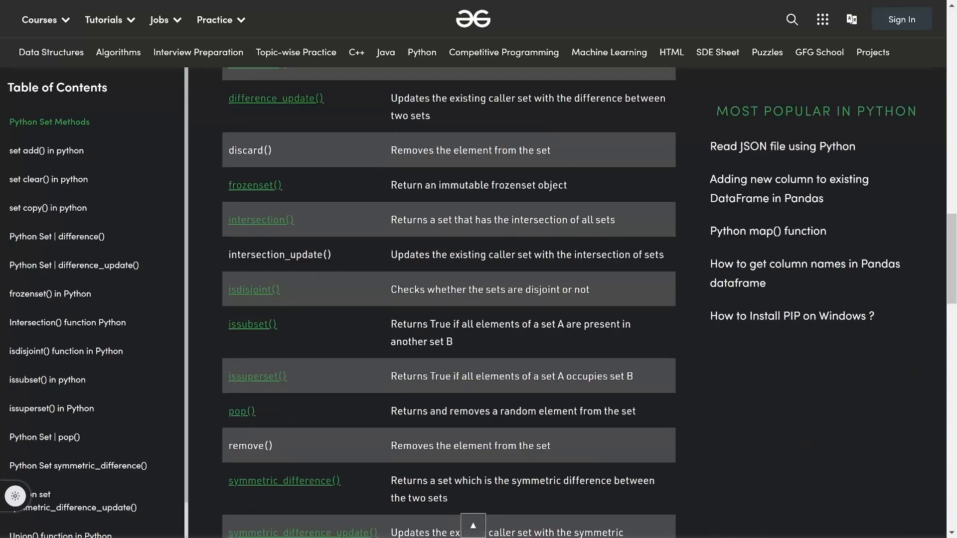
scroll("down", 3)
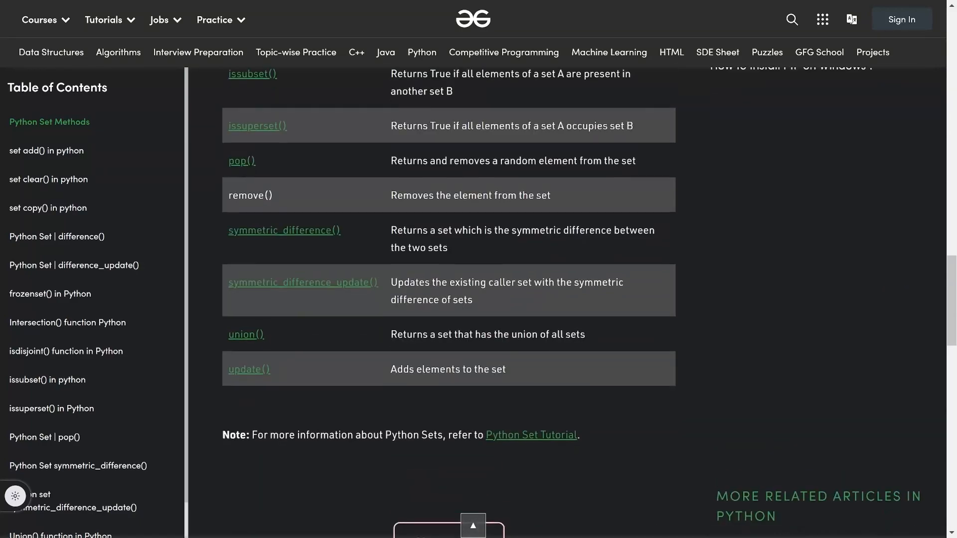
scroll("up", 3)
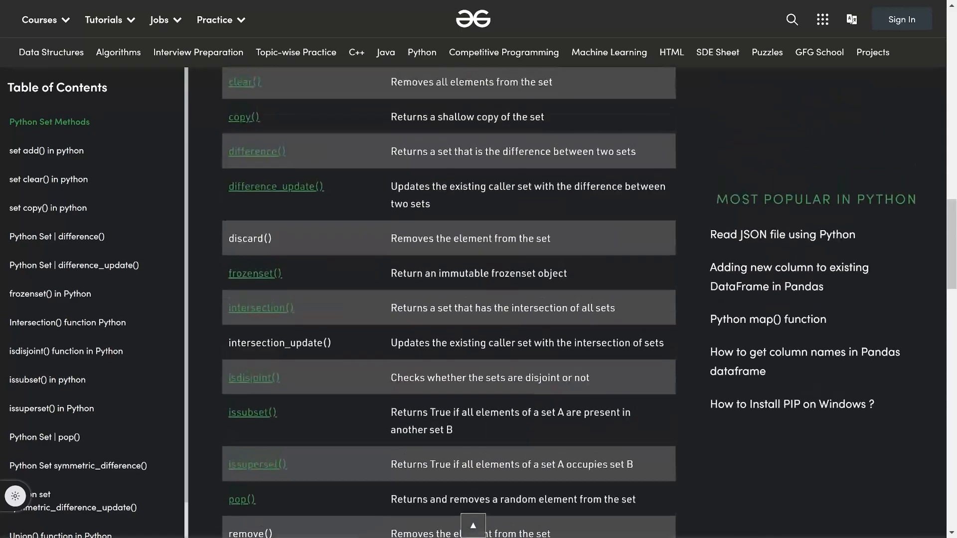
scroll("up", 3)
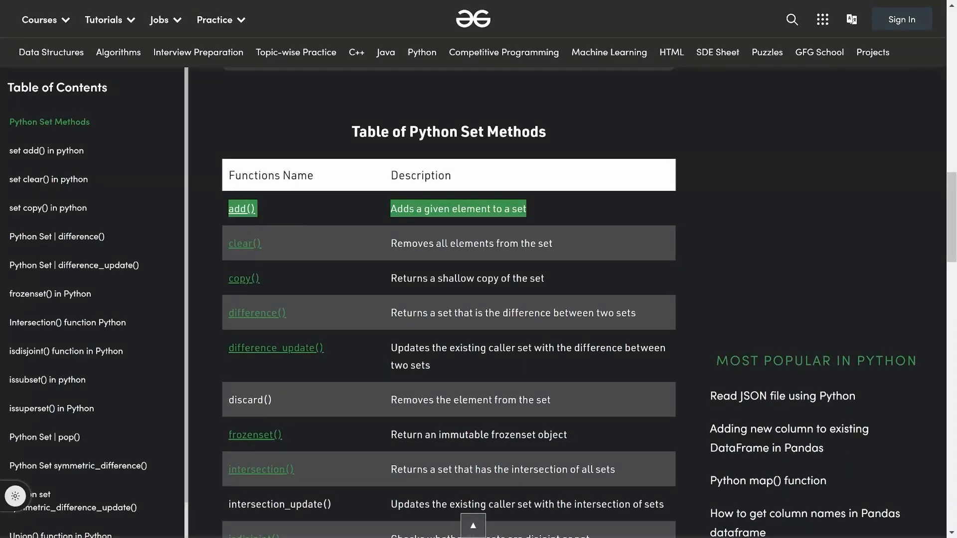
scroll("down", 3)
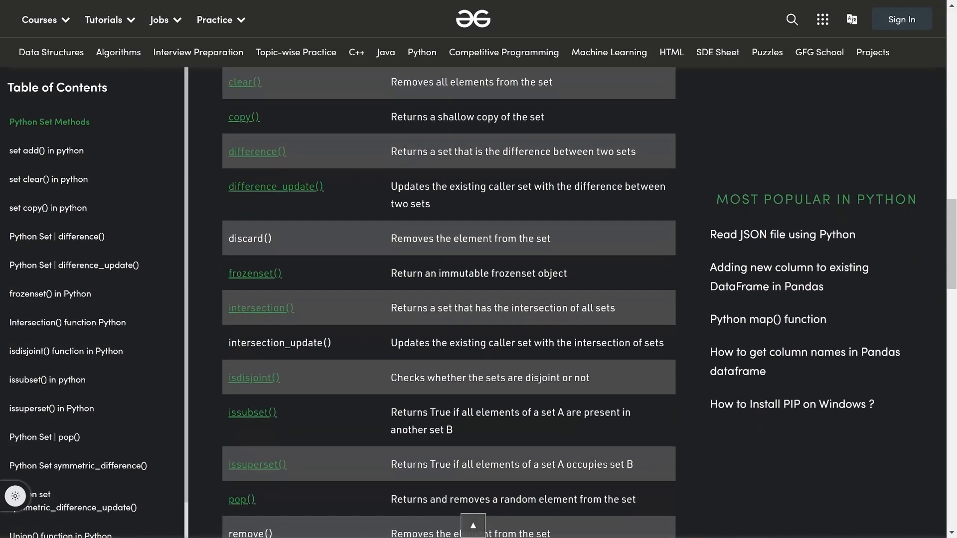
scroll("down", 3)
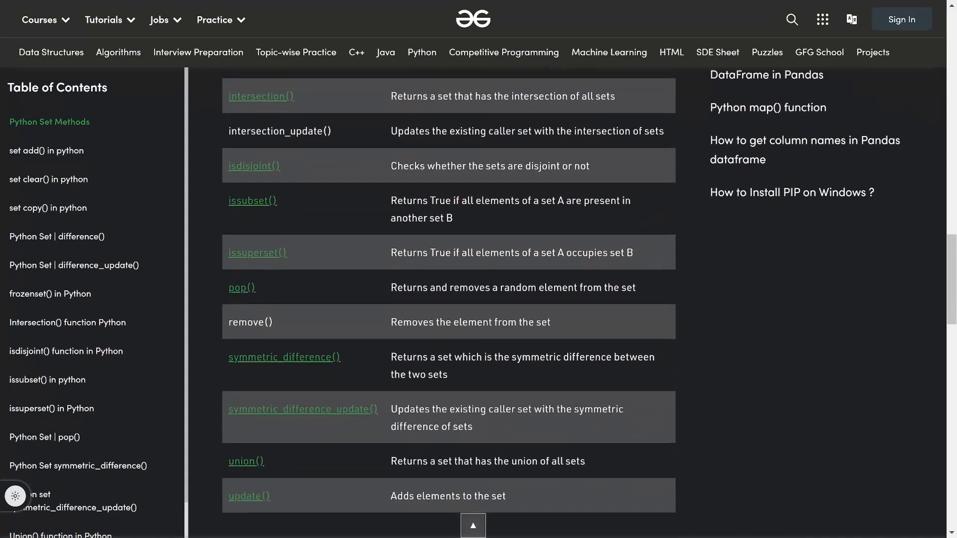
scroll("down", 3)
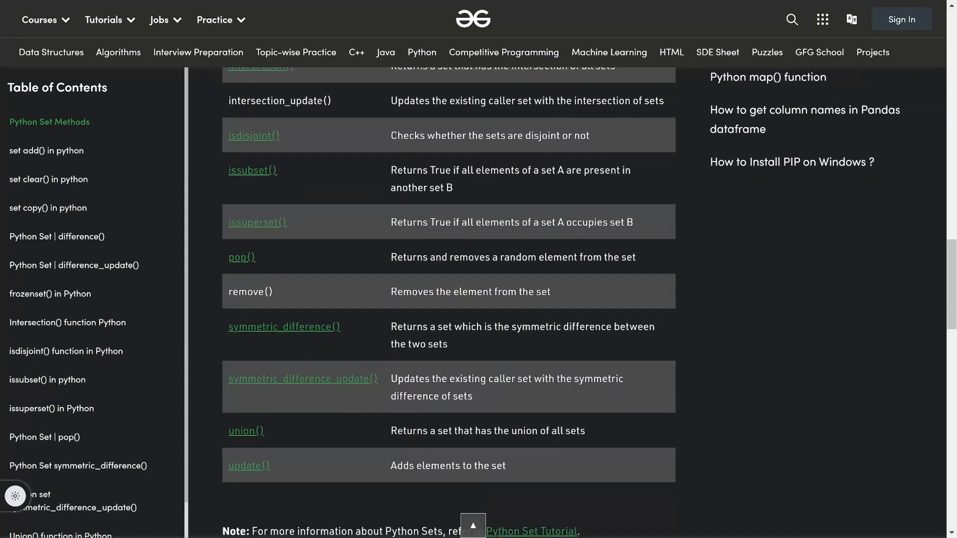
scroll("up", 3)
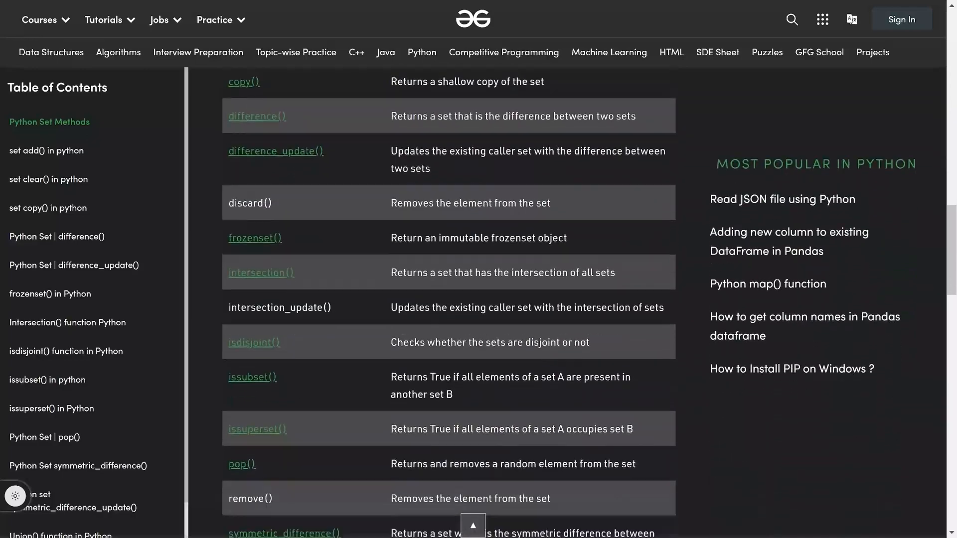
scroll("up", 3)
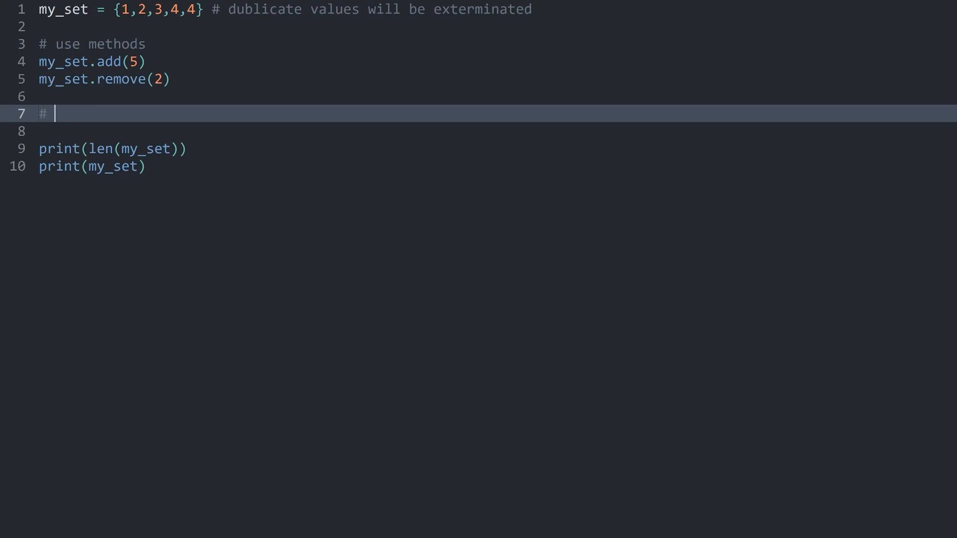
Write the '# indexing and slicing does NOT work' comment and a print(my_set[0]) line below it
type("indexing and slci")
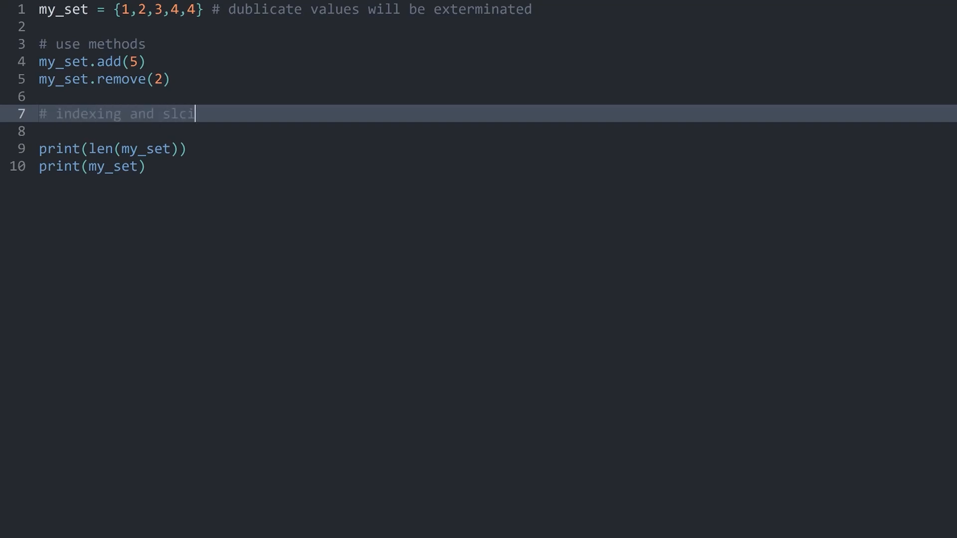
type("cing")
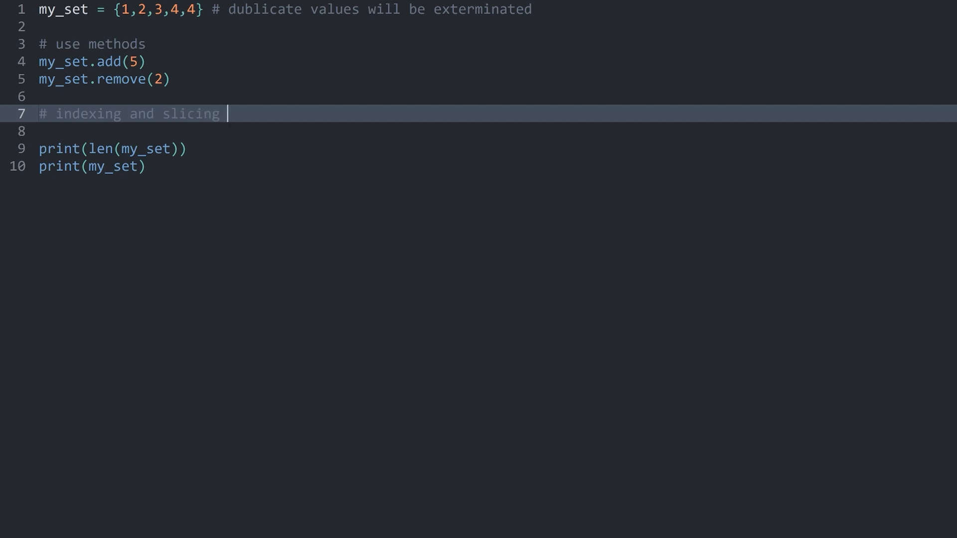
type("does NOT work")
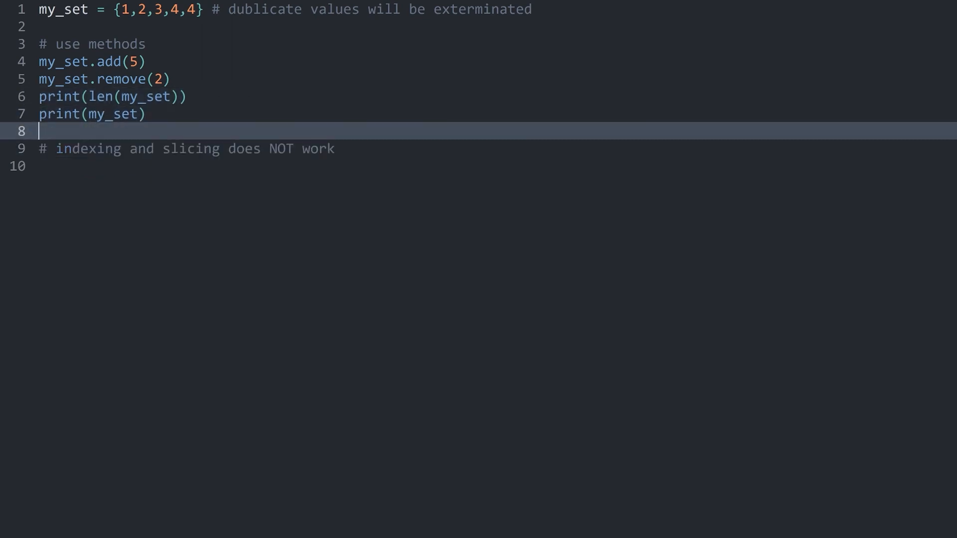
type("print(")
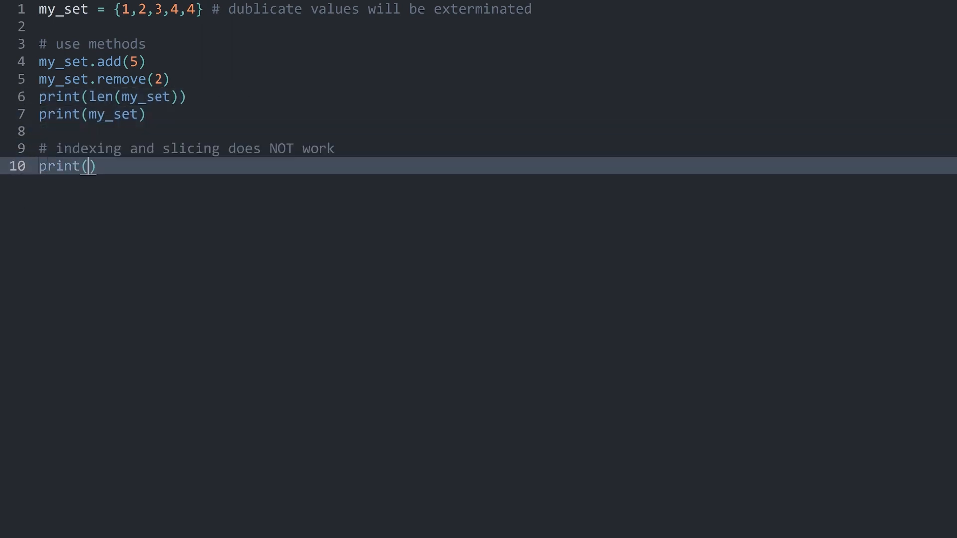
type("my_set")
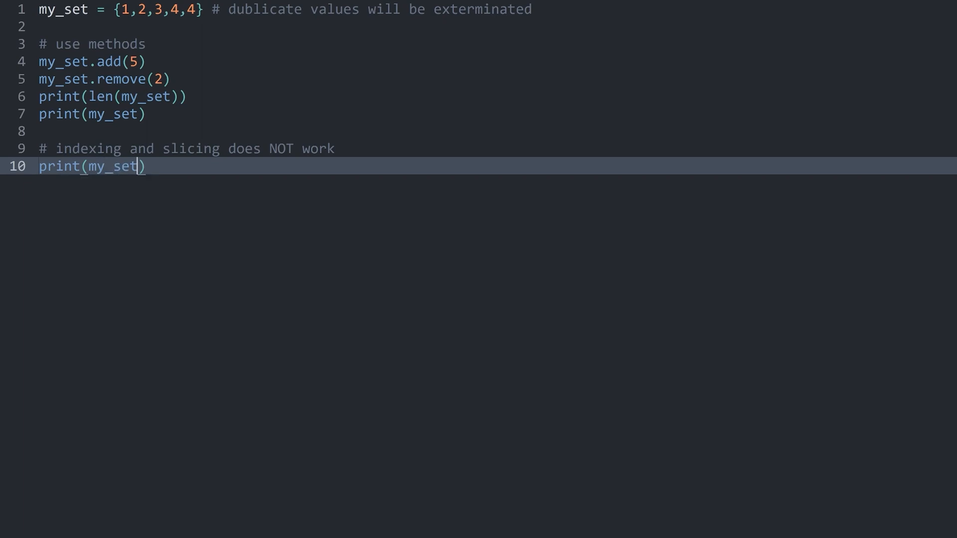
type("[0")
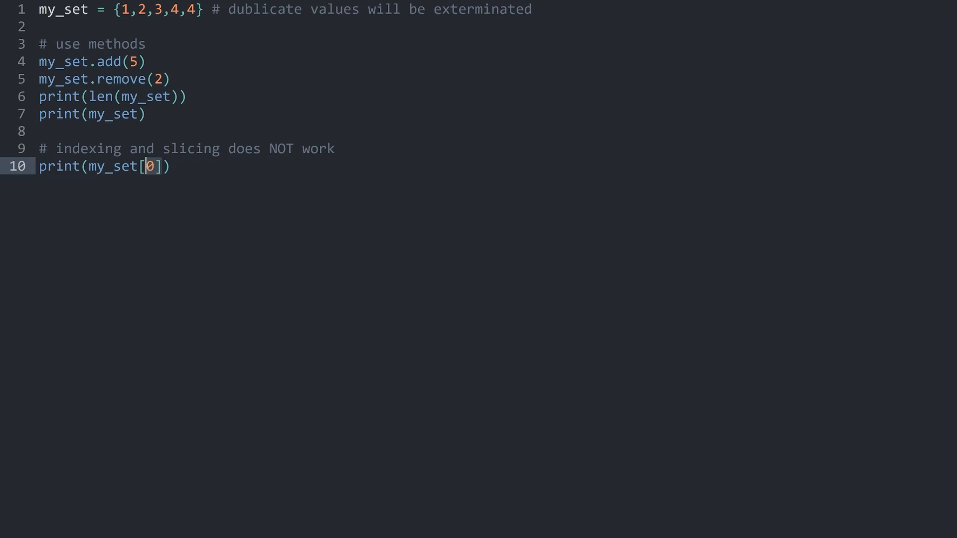
left_click(171, 167)
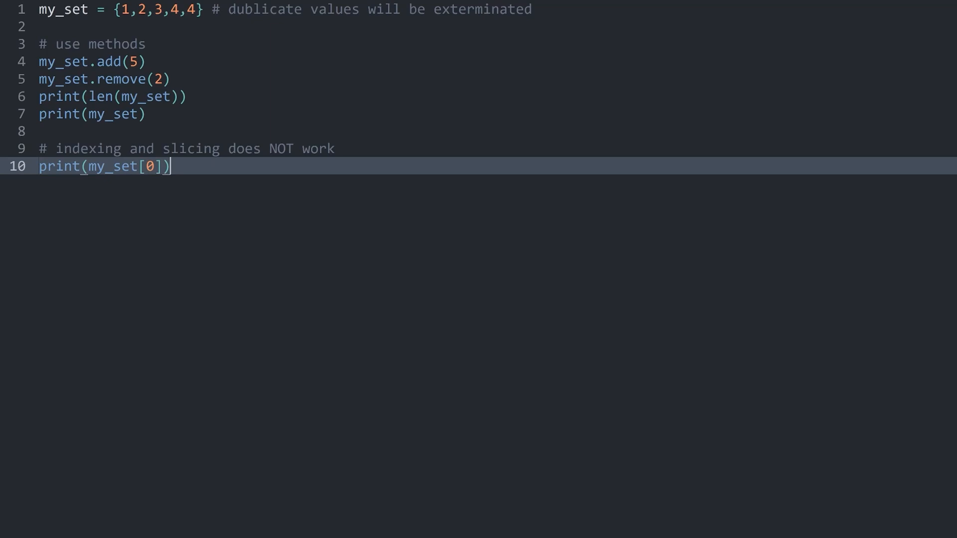
left_click(201, 9)
type("print")
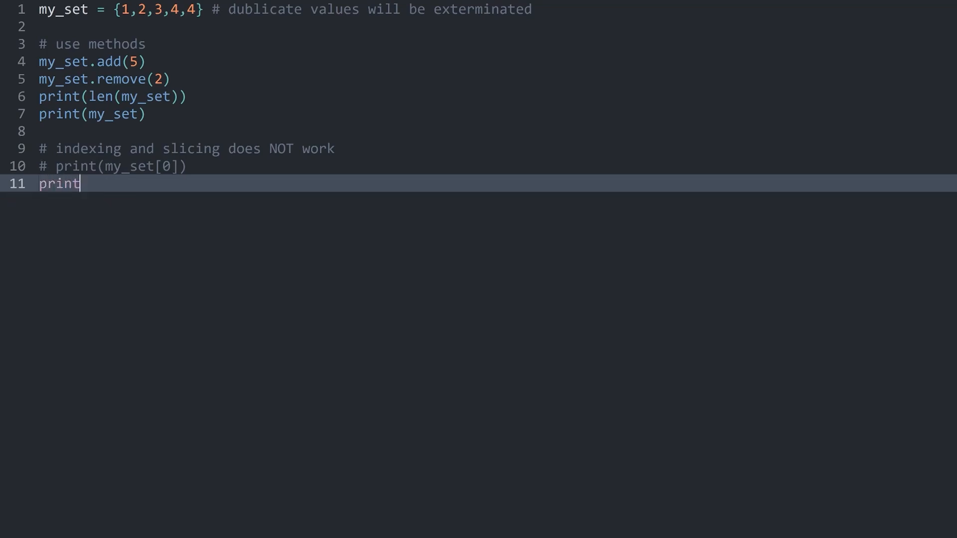
Print my_set.pop() and the remaining set, run it (1 then {3, 4, 5}), and comment out the pop line
type("(my_set)")
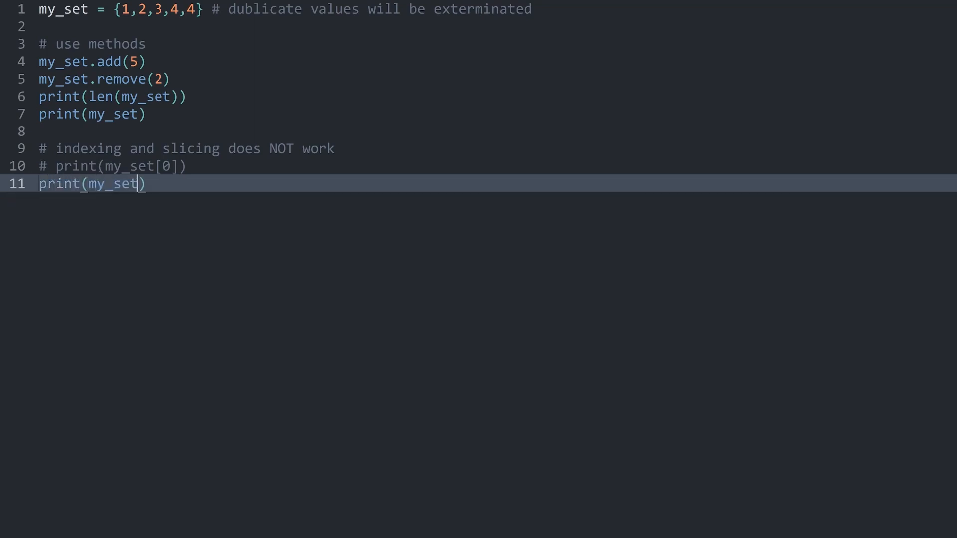
type(".pop()")
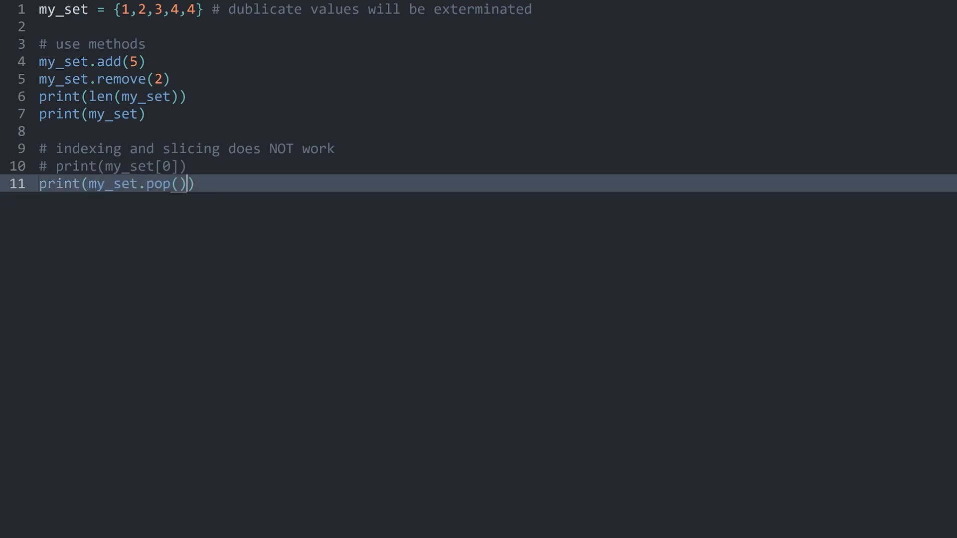
key("ctrl+b")
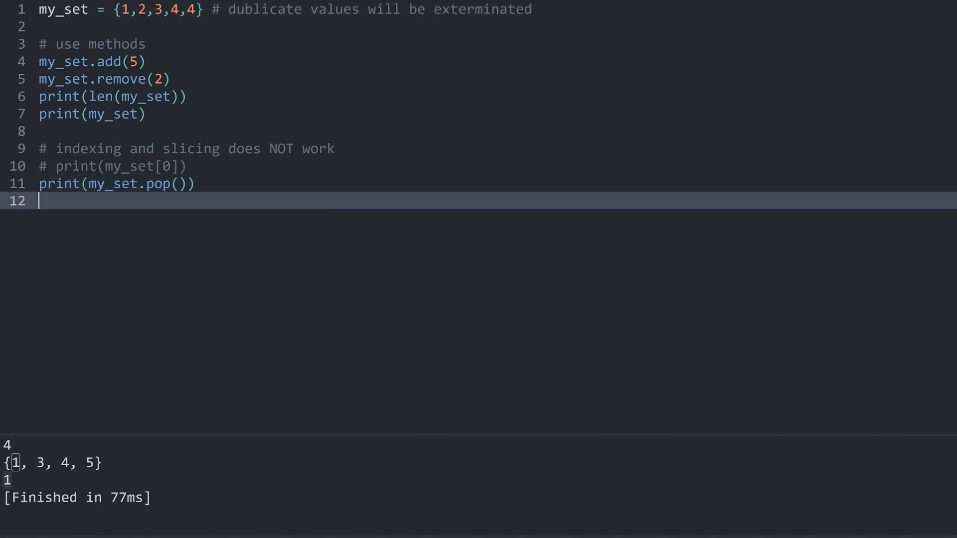
type("print(mu")
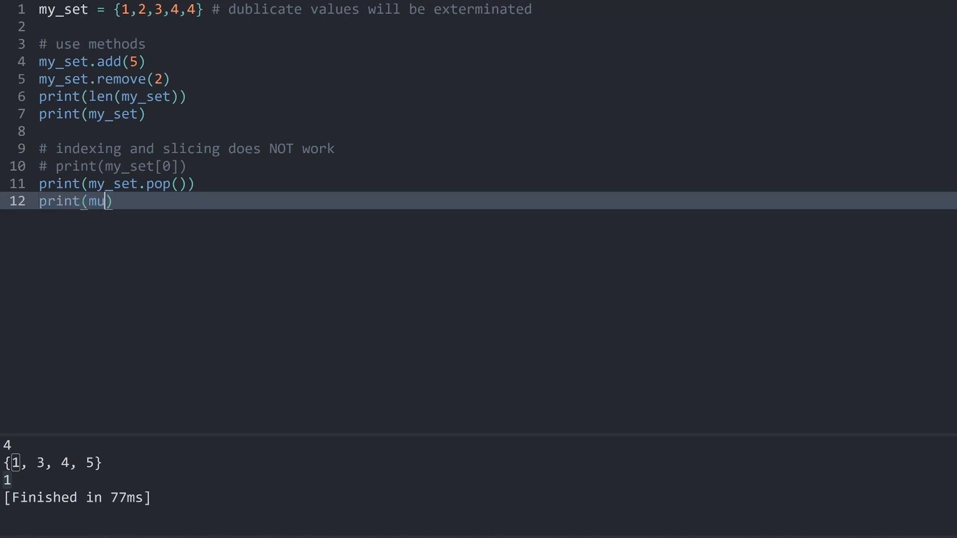
type("y_set")
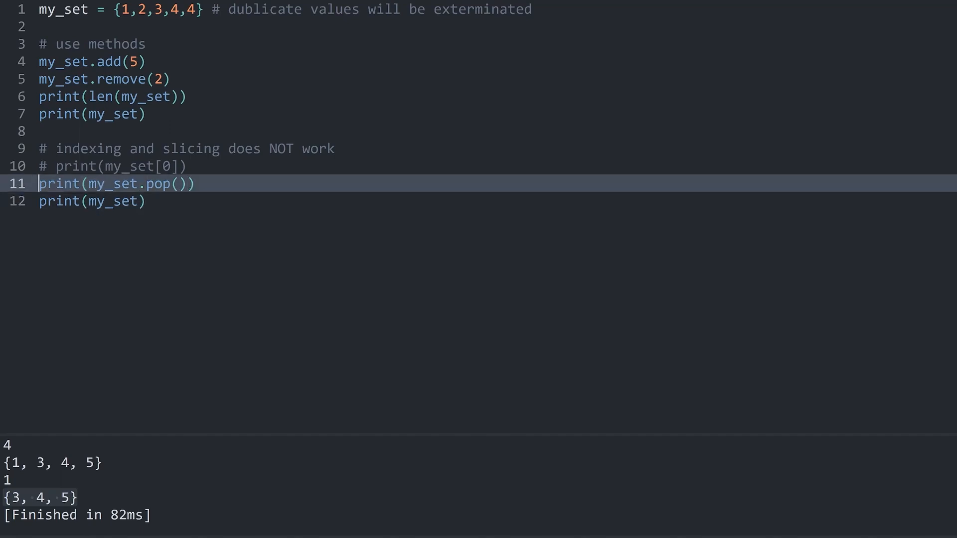
key("ctrl+/")
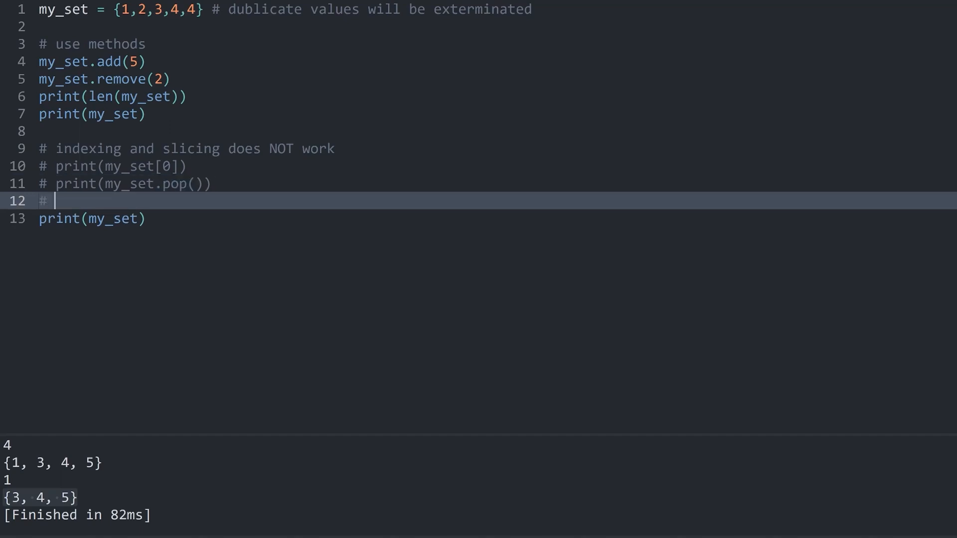
Write '# exercise' and '# use type conversion to get one item from the set by index'
type("exercise")
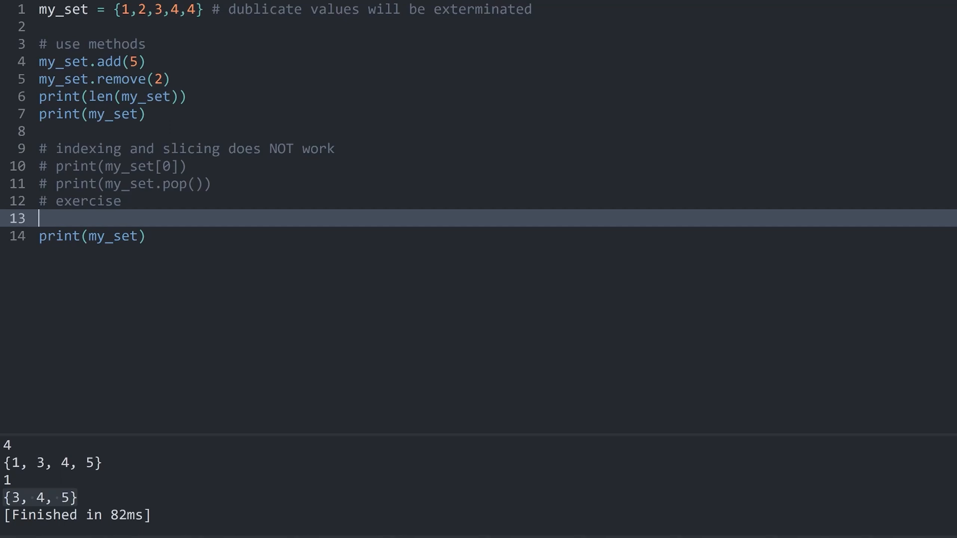
type("# use type conversion to get one item from the set by index")
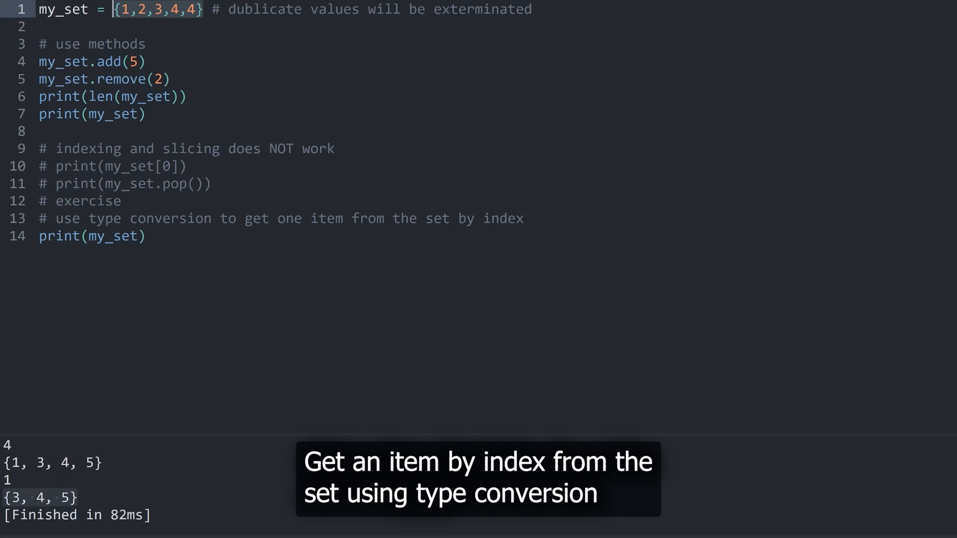
Wrap my_set in list() with a [0] index and run to test the conversion
type("[]")
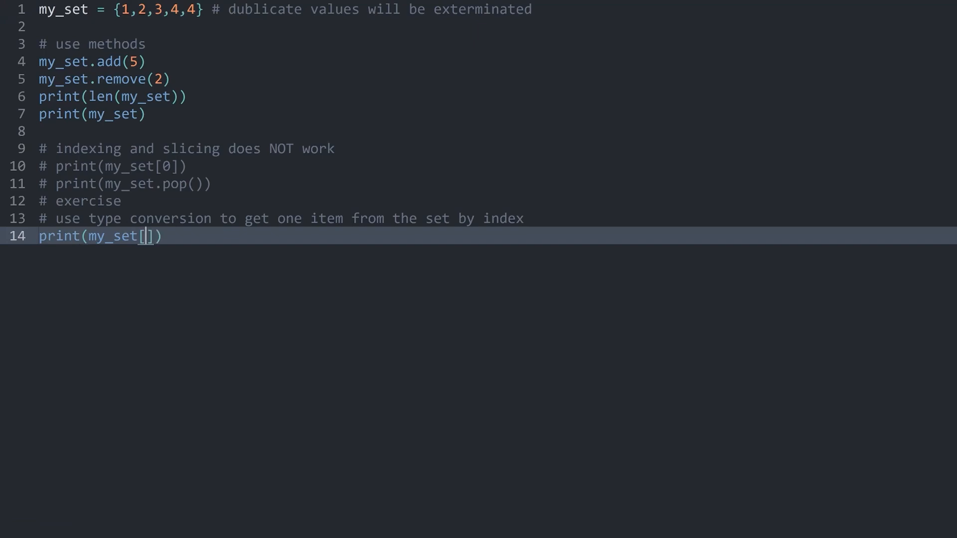
type("0")
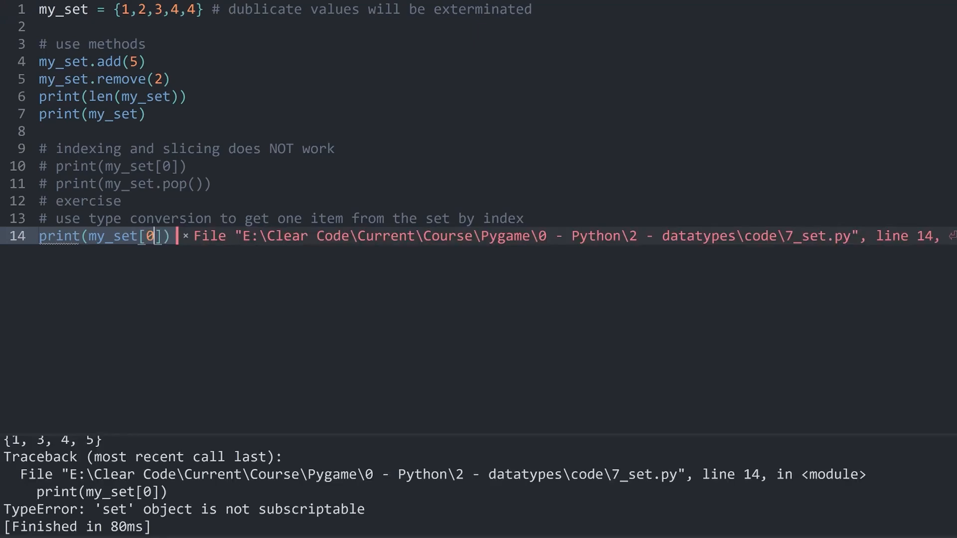
double_click(111, 236)
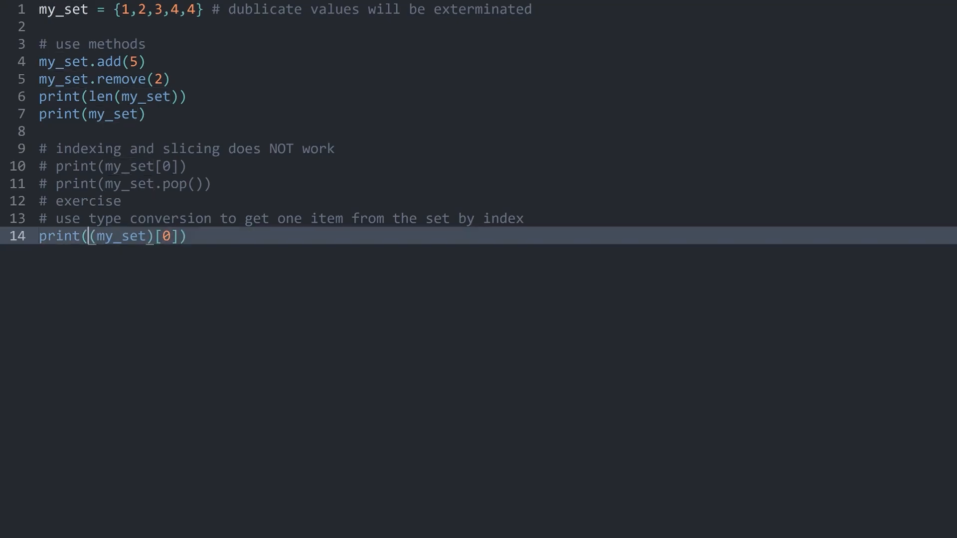
type("list")
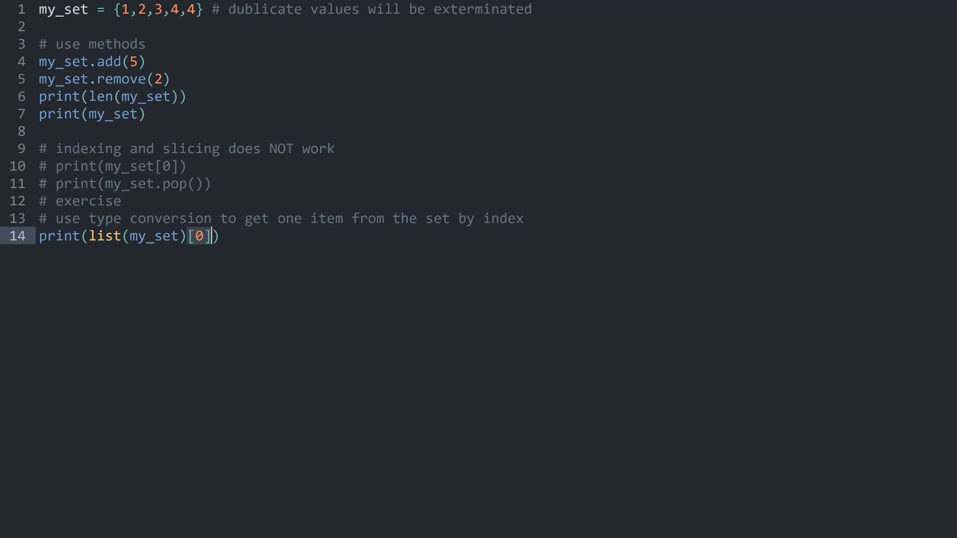
key("ctrl+b")
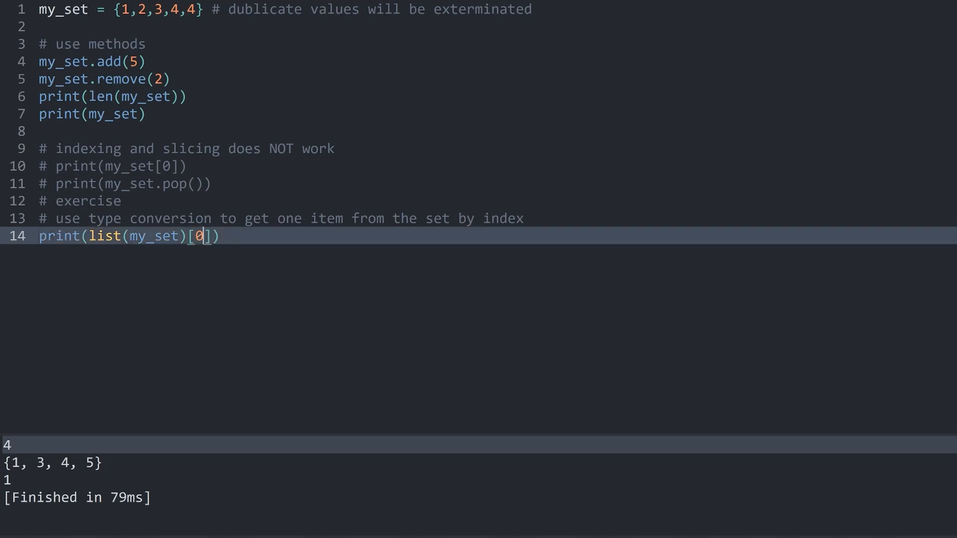
type("1")
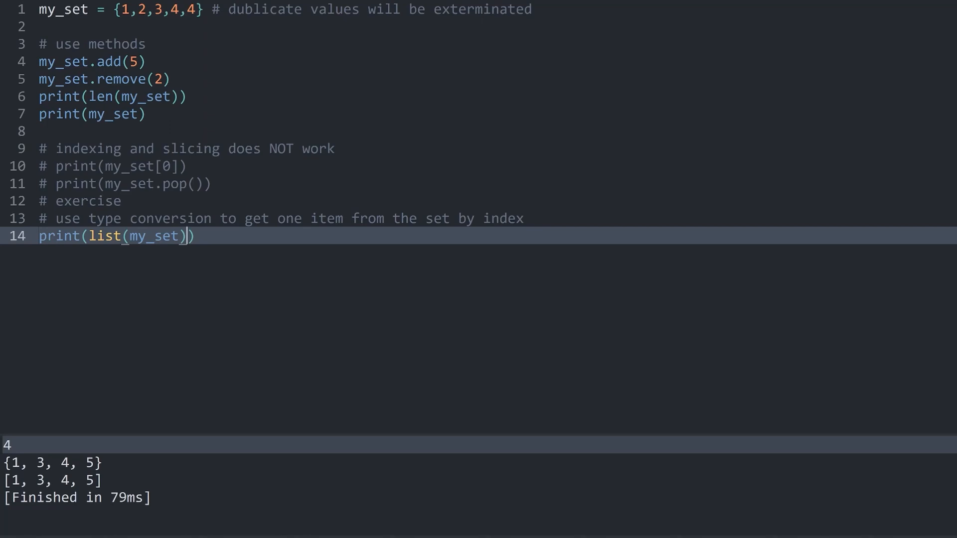
Place [0] right after list(my_set) on line 14 so it prints the first item
left_click(92, 237)
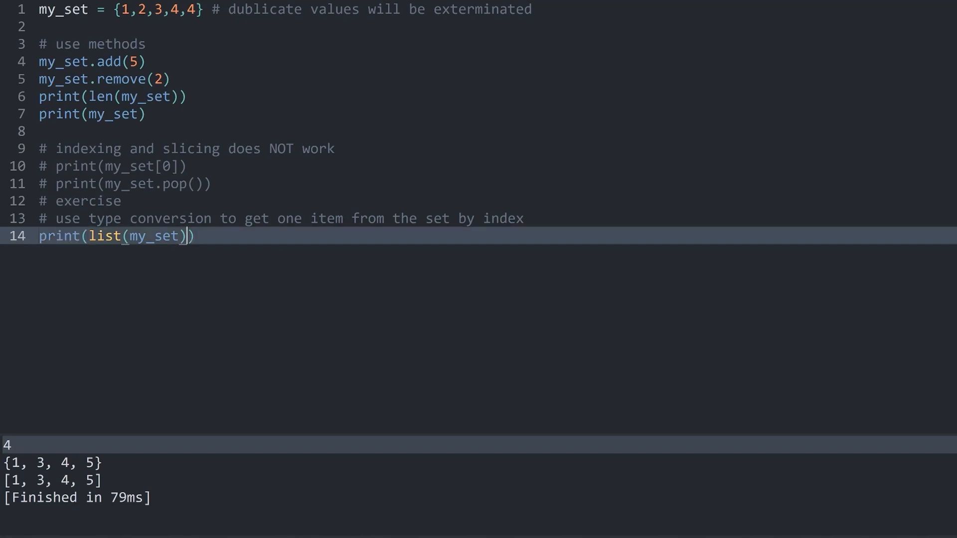
type("[0]")
type("#")
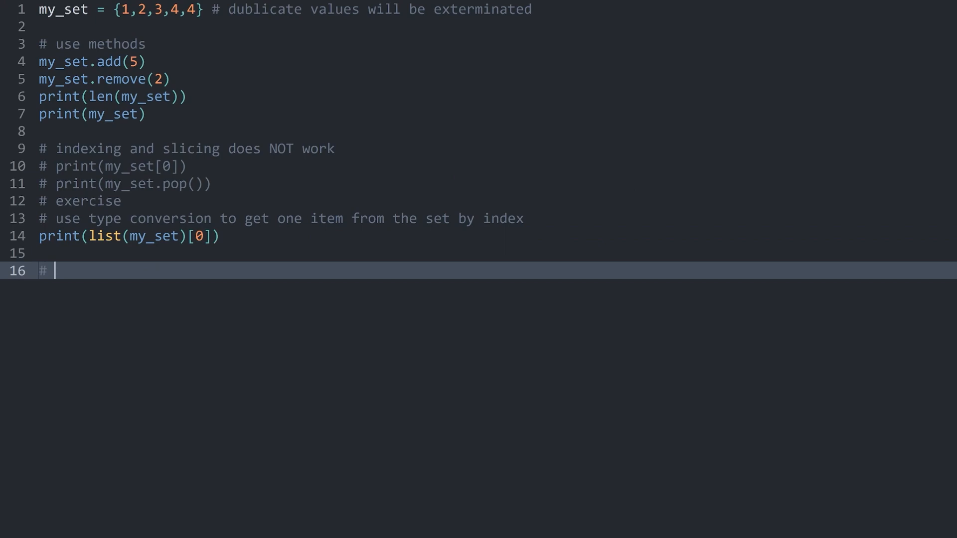
Write a '# comparison operators' comment and define set1 = {1,2,3,4,4} on line 17
type("comp")
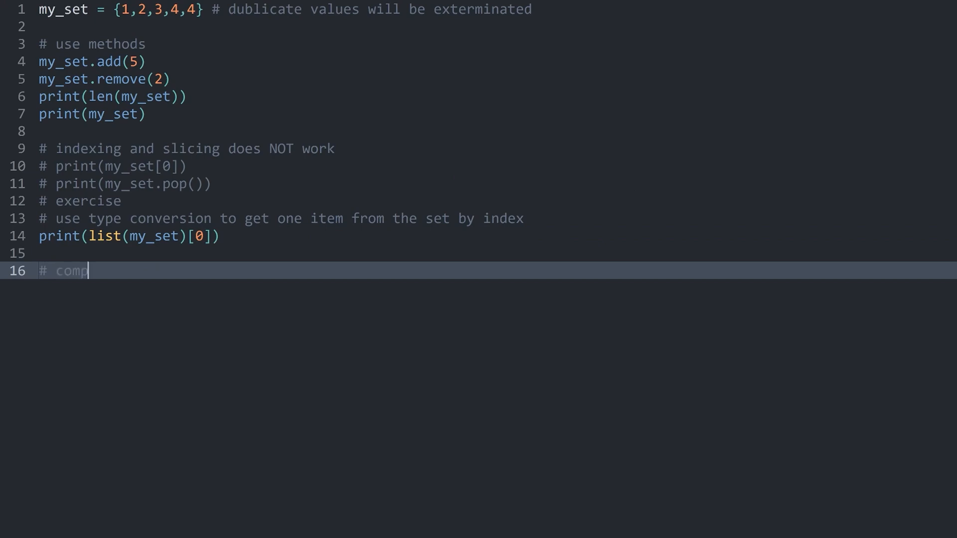
type("arison operat")
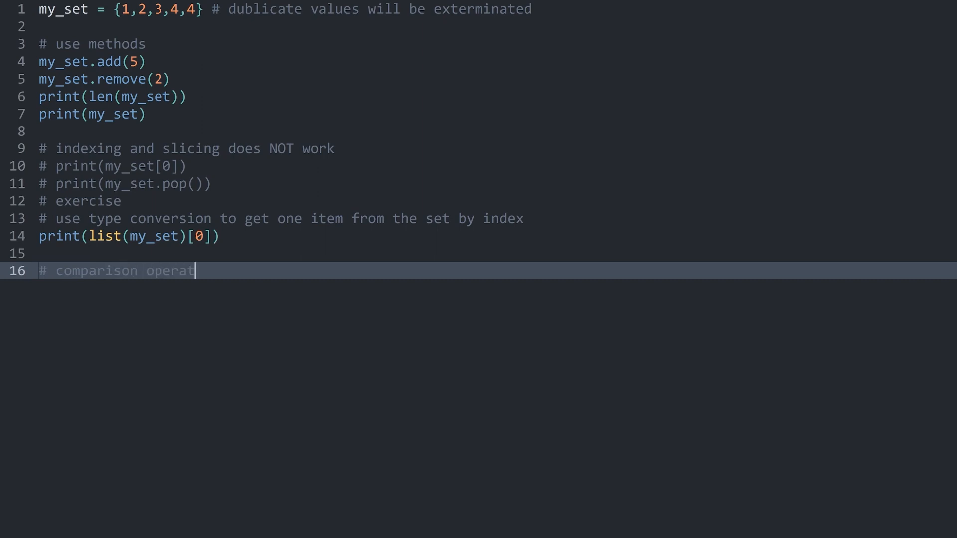
key("enter")
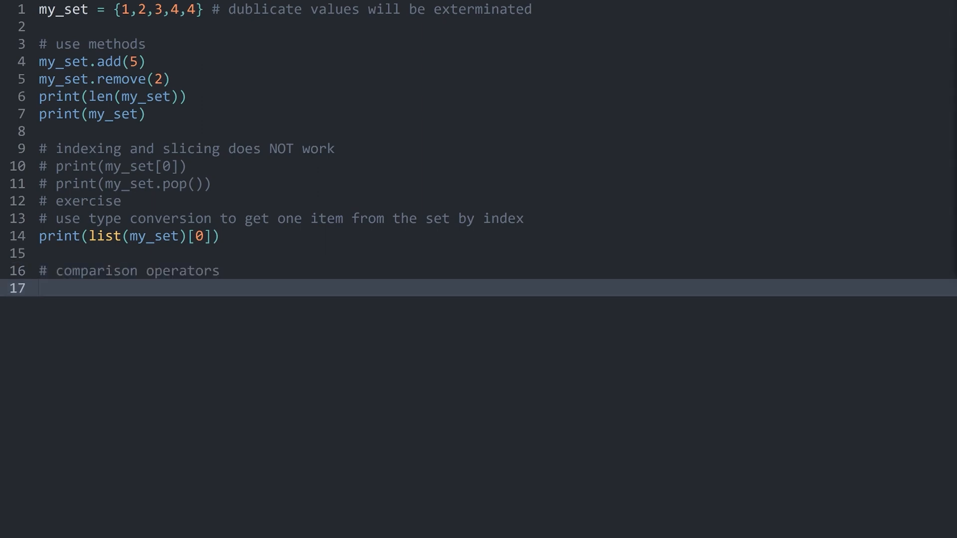
left_click(39, 287)
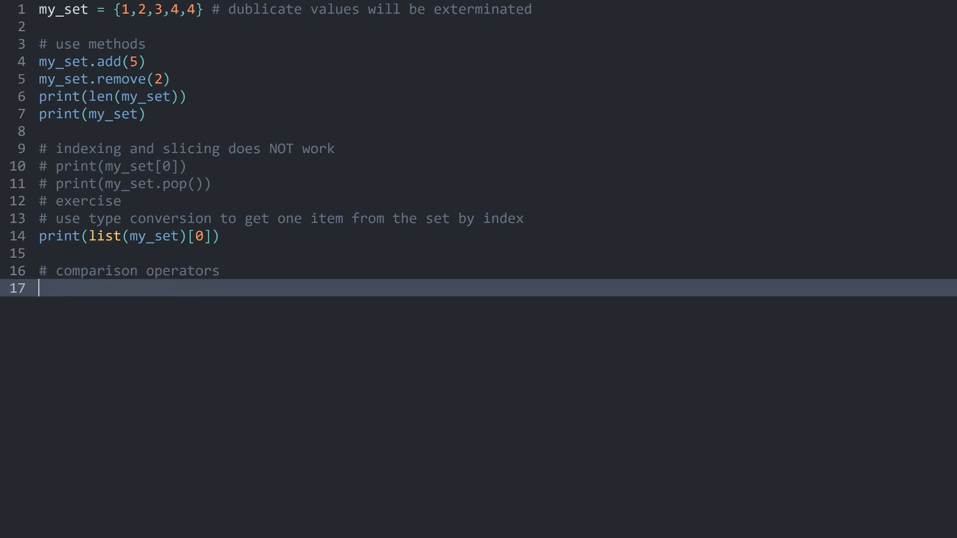
type("set1 = {1,2,3,4,4}")
type("set2 = {4,5,6,7")
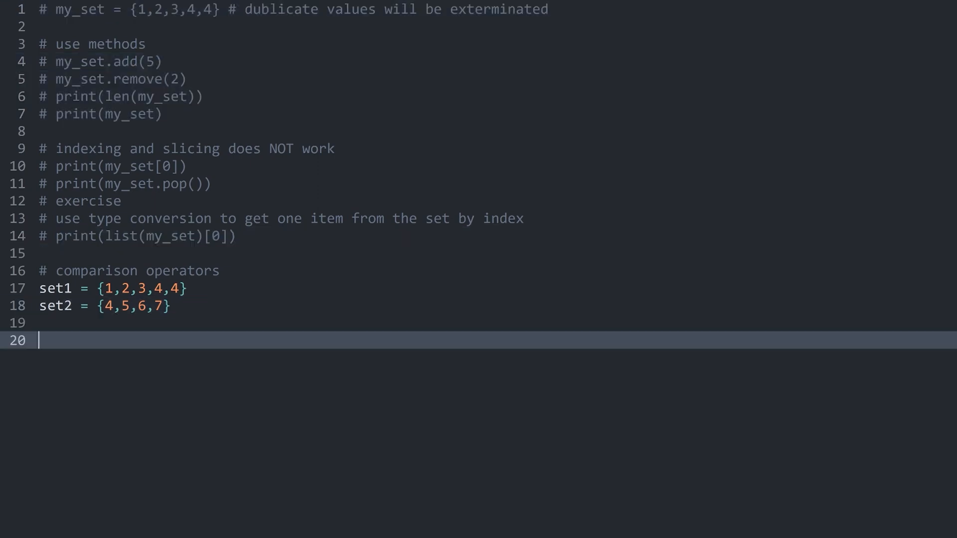
Print set1.union(set2) and set1.intersection(set2), running to get {1, 2, 3, 4, 5, 6, 7} and {4}
type("prin")
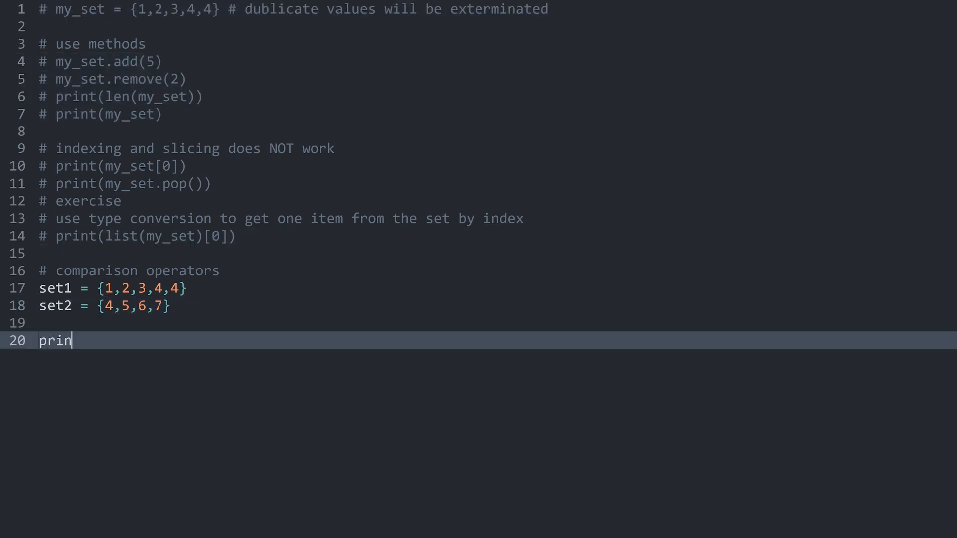
type("t(")
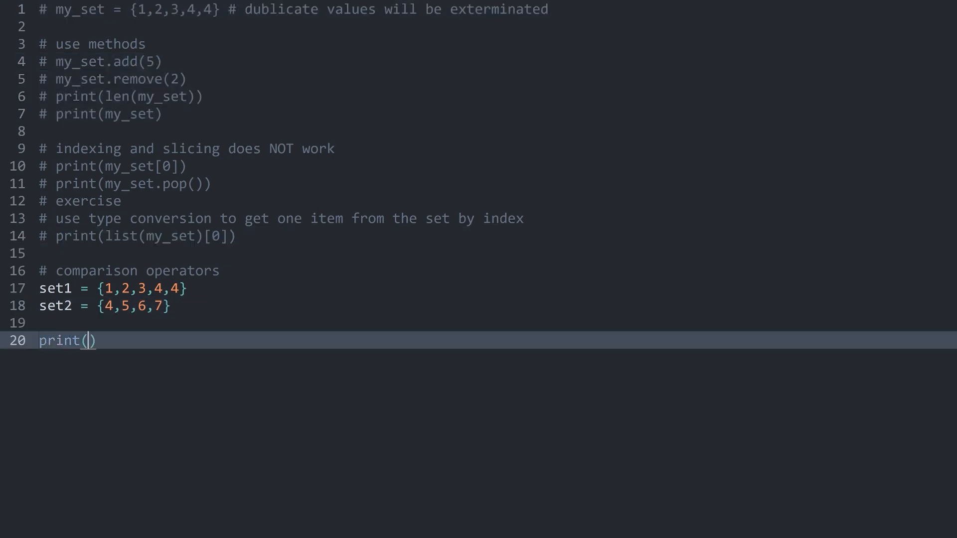
type("set1")
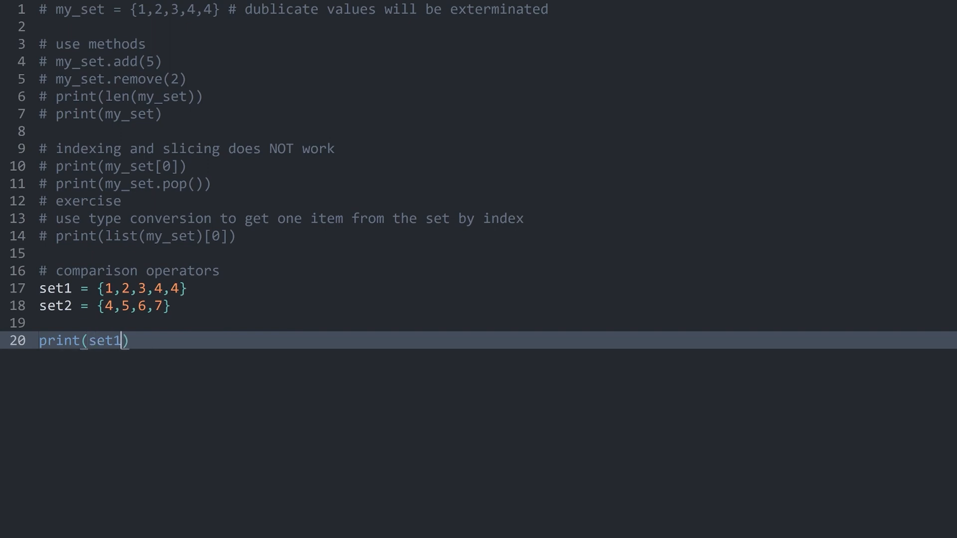
type(".union")
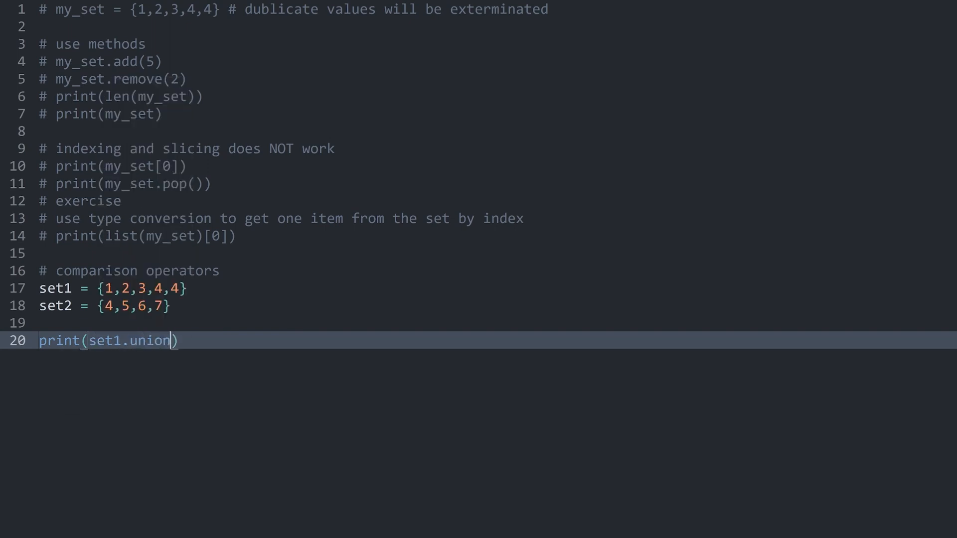
type("(set2")
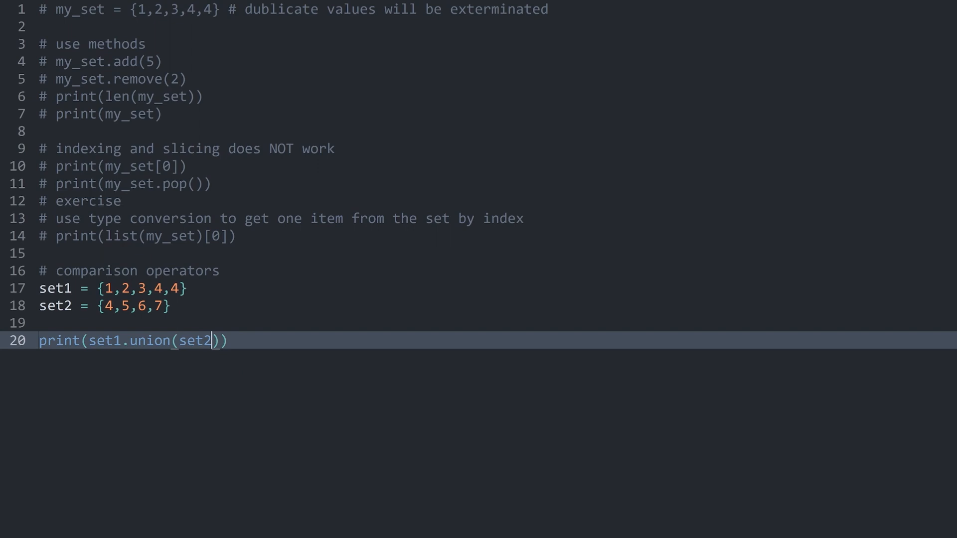
key("ctrl+b")
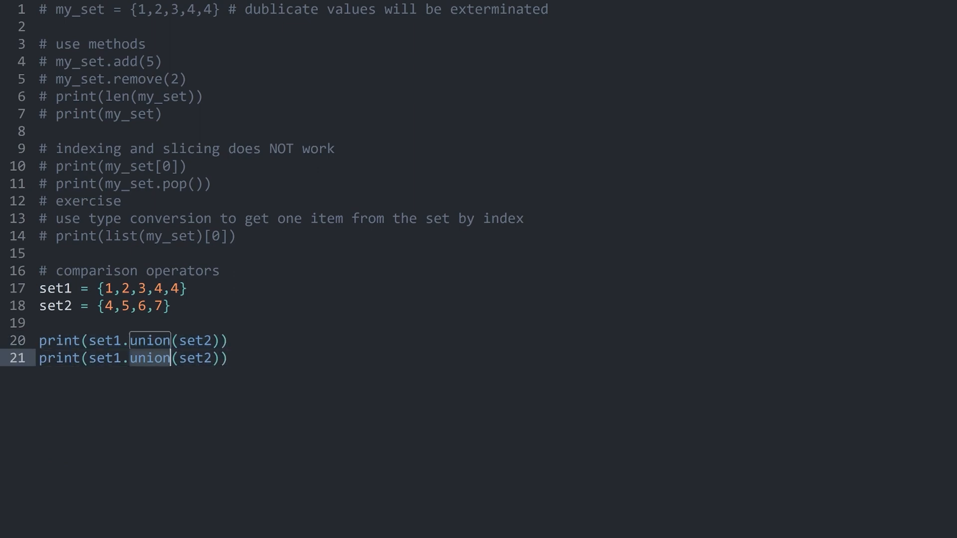
type("inter")
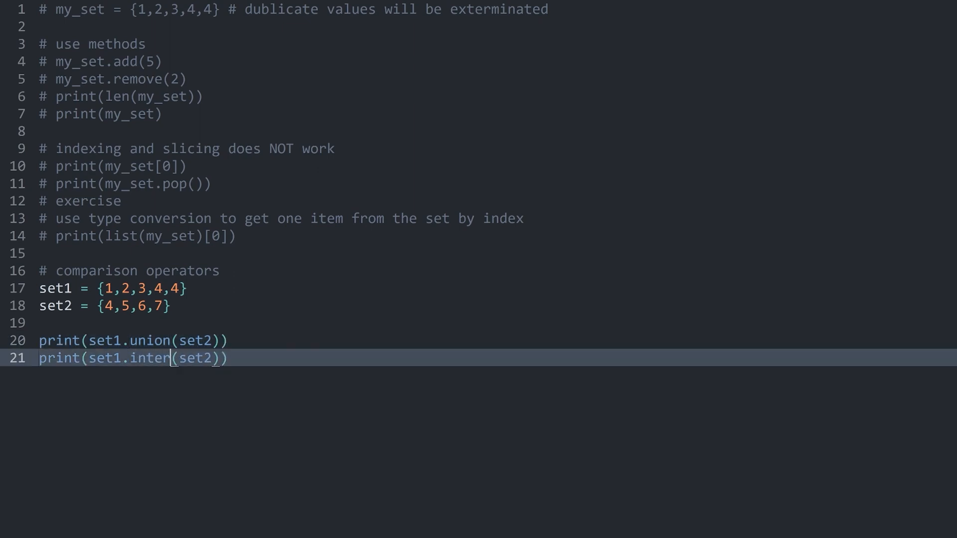
type("section")
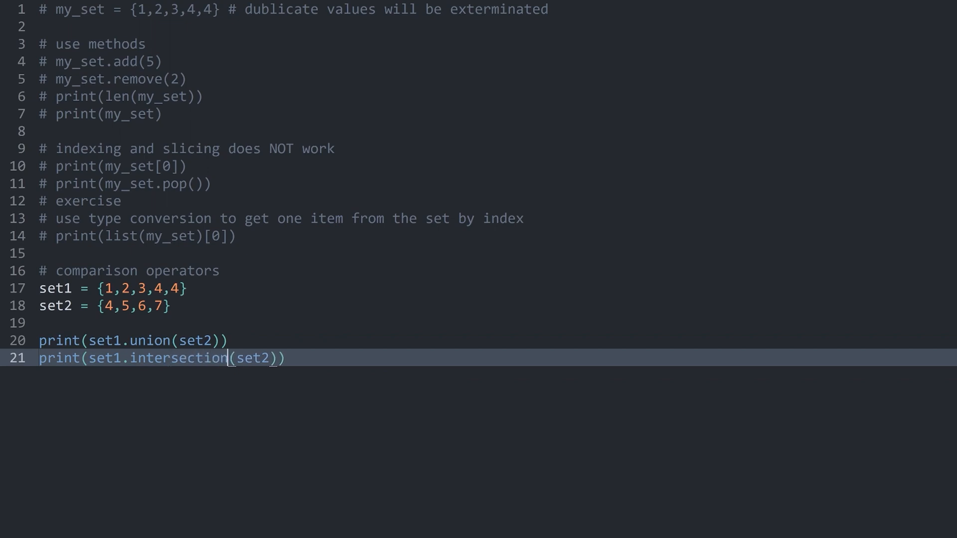
key("ctrl+b")
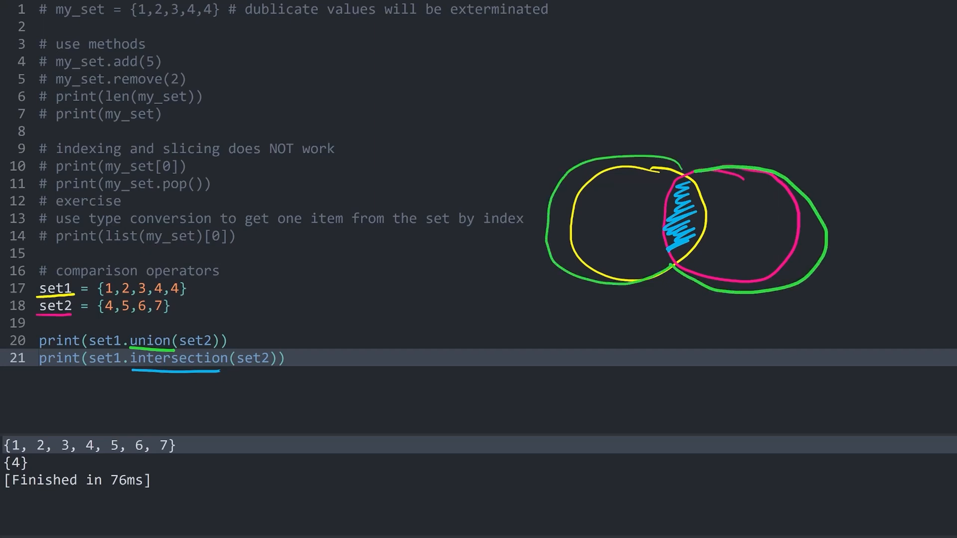
Add print(set1.difference(set2)) and run it, outputting {1, 2, 3}
key("Enter")
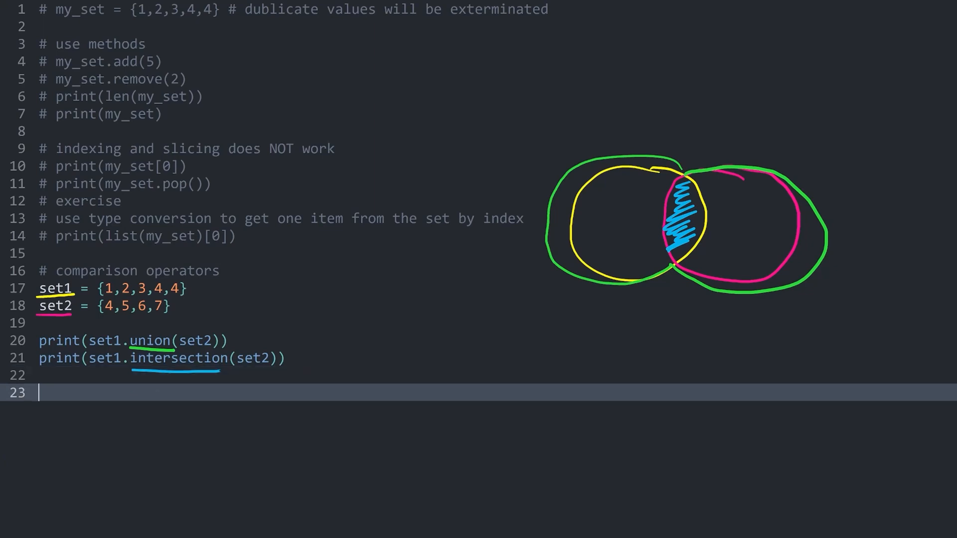
type("print(set1.differnce")
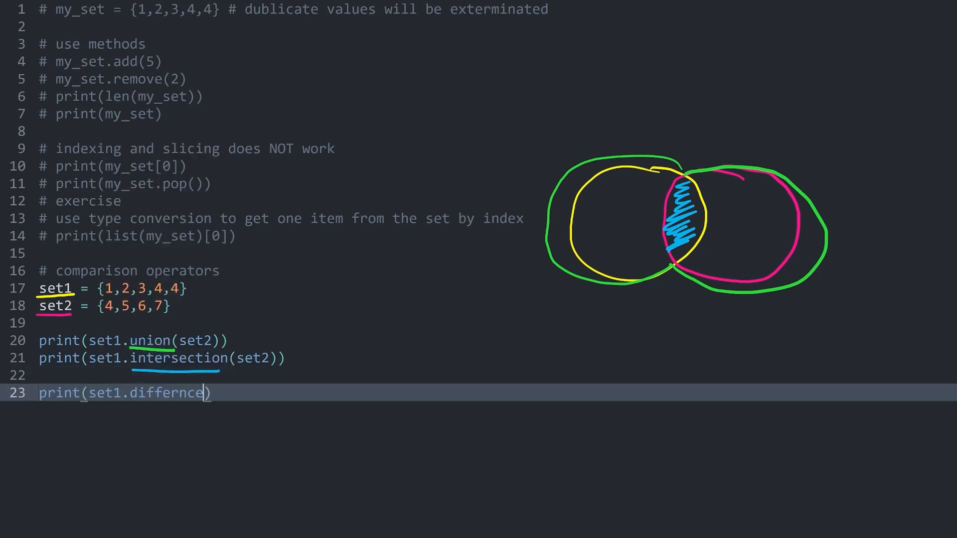
type("set2")
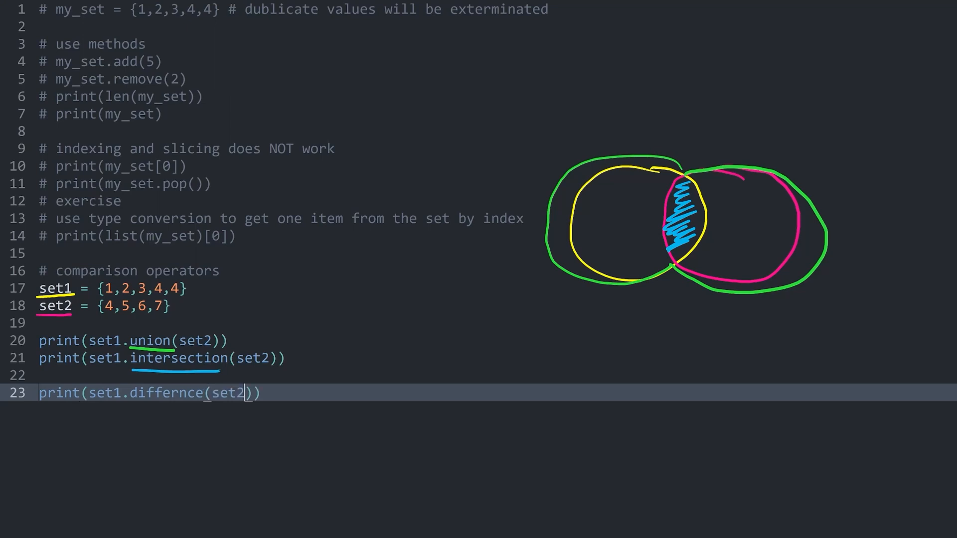
type("e")
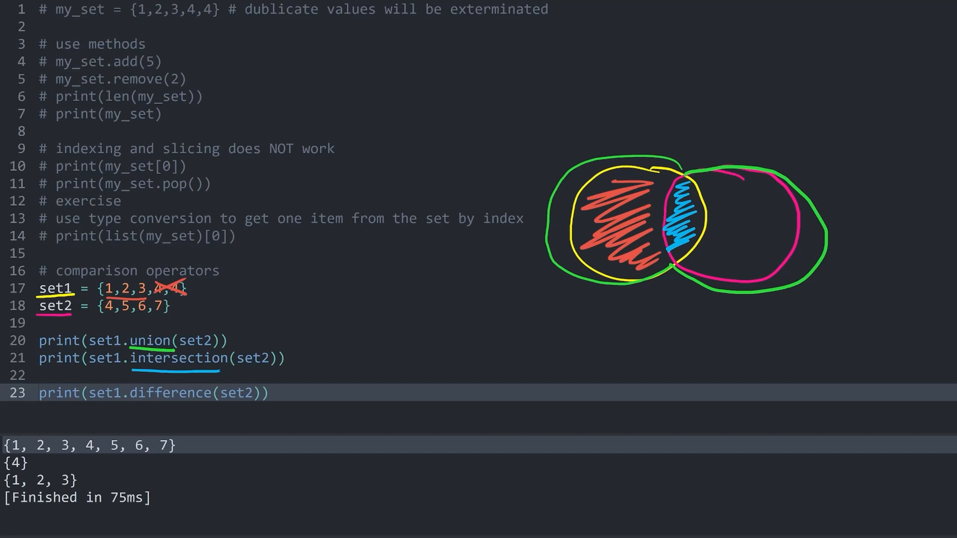
left_click(267, 392)
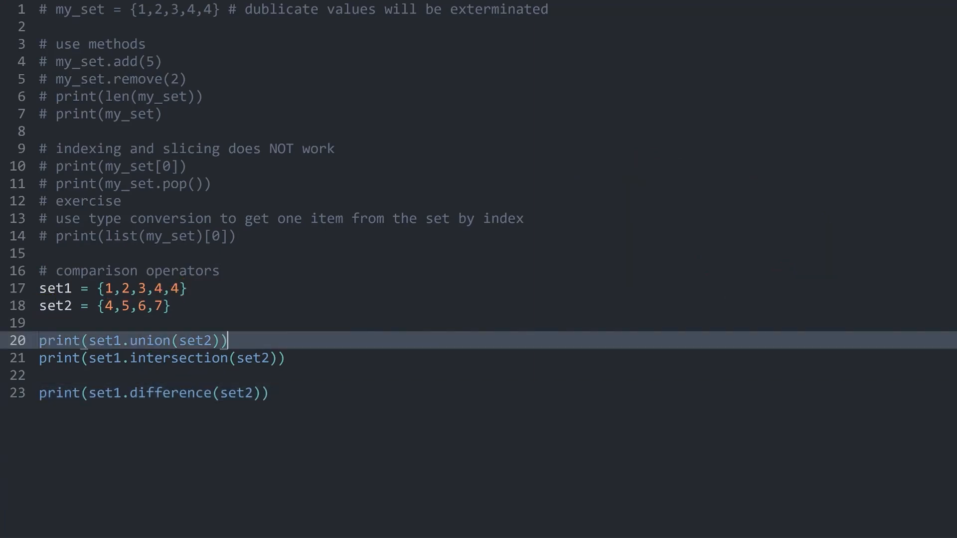
Add operator-form prints set1 | set2 and set1 & set2 beside the method calls
key("Return")
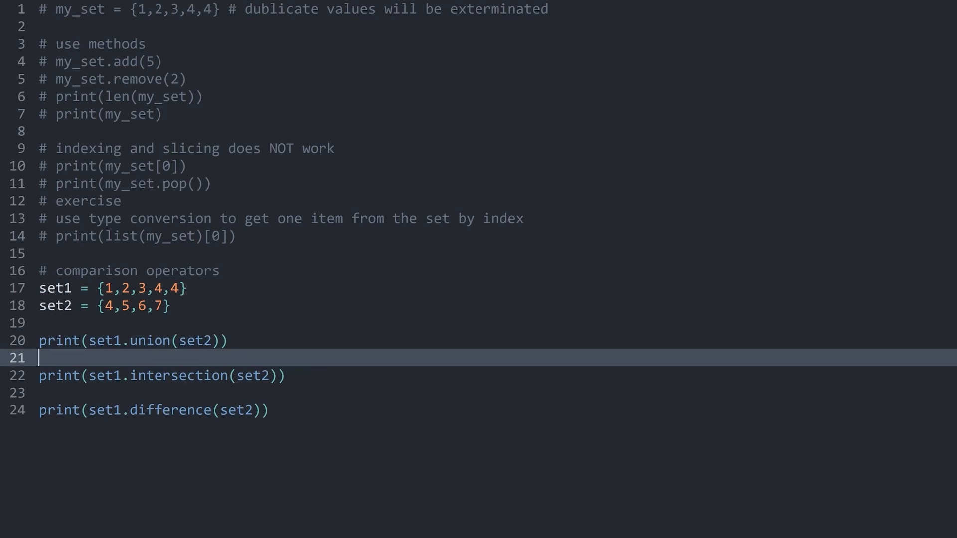
type("print(")
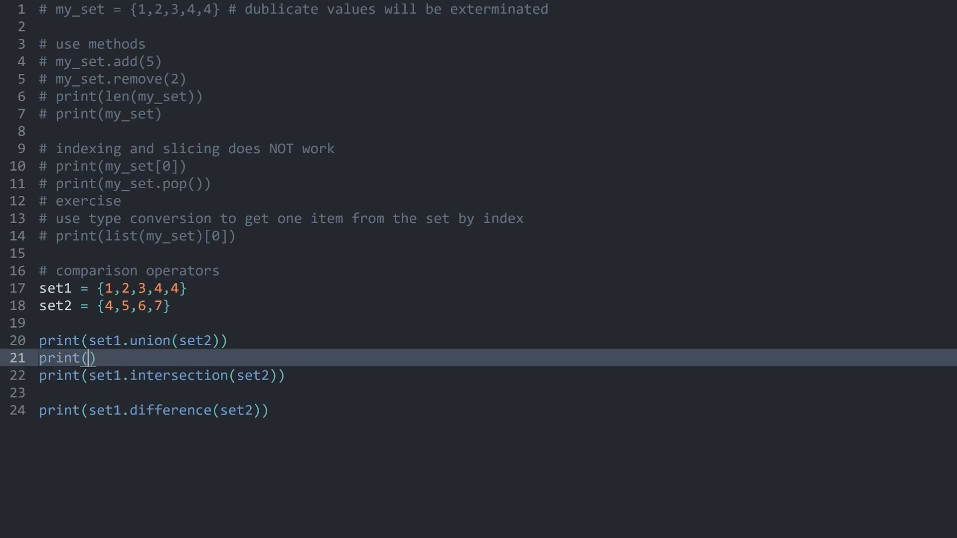
type("set1 |")
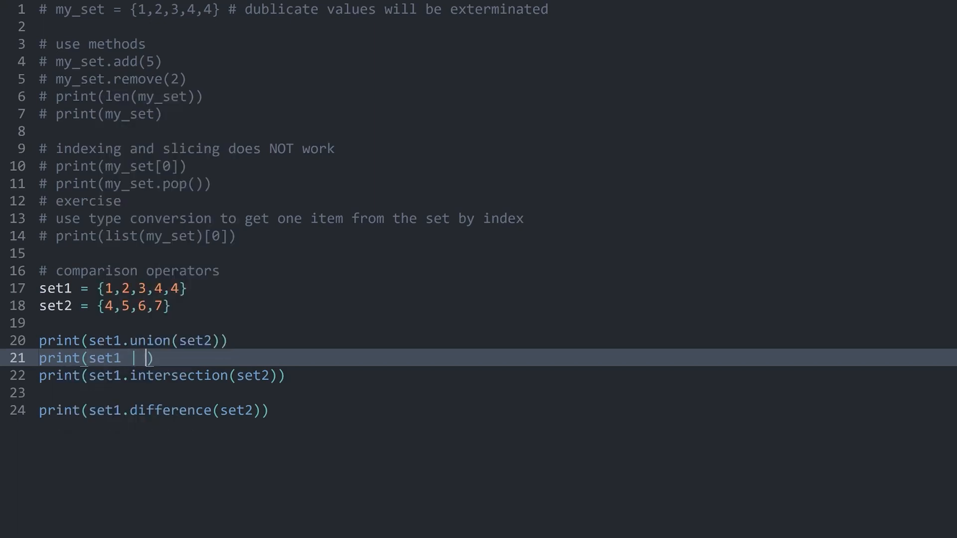
type("set2")
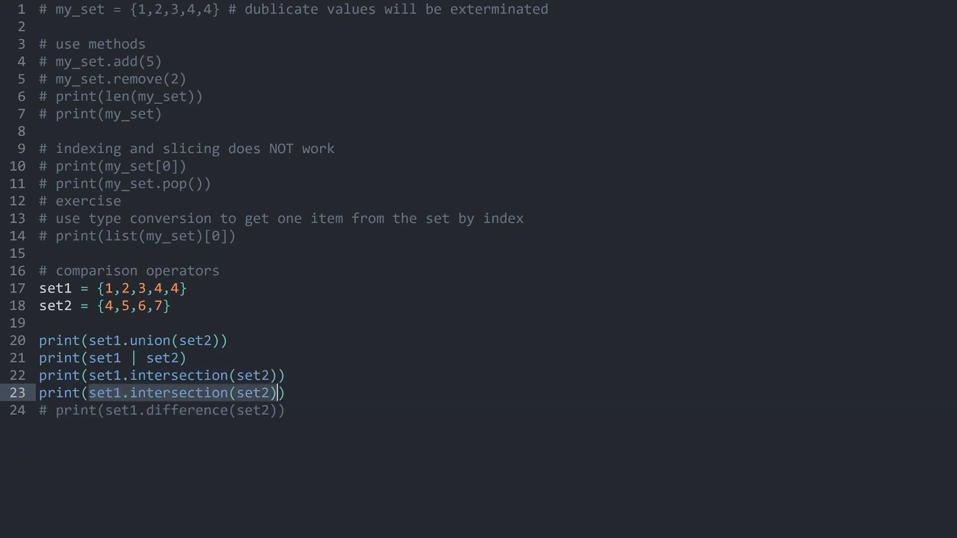
type("s")
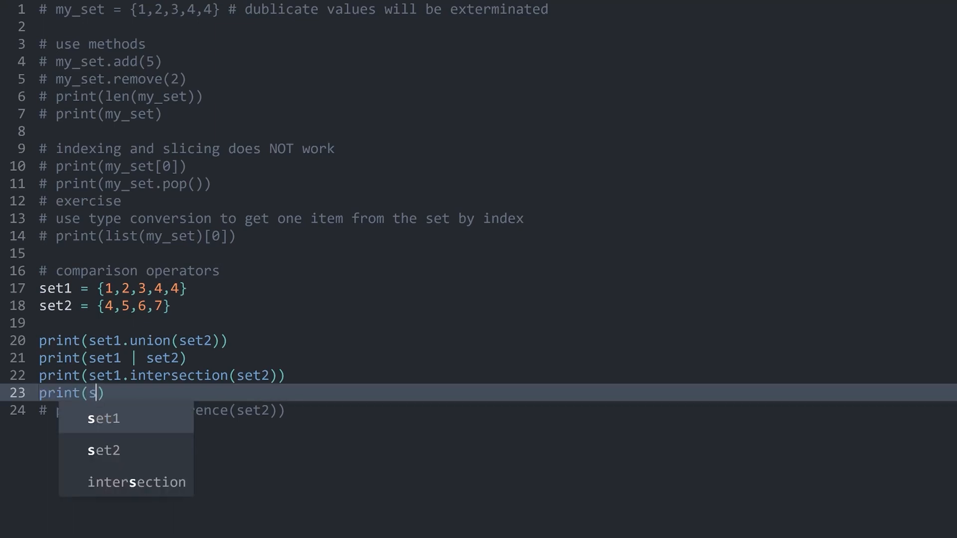
type("et1 & set2")
type("print(set1")
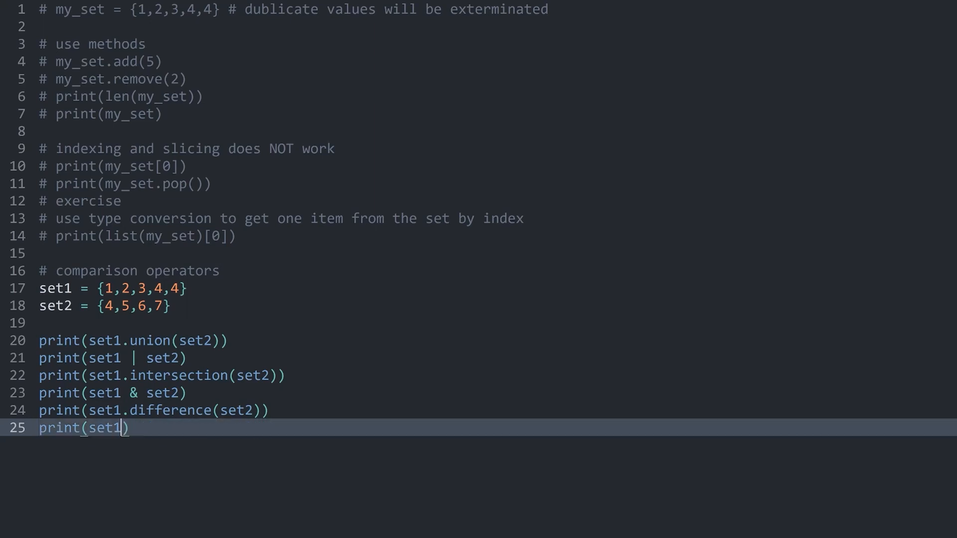
Add print(set1 - set2) and run the script to compare operator results
type("- set2")
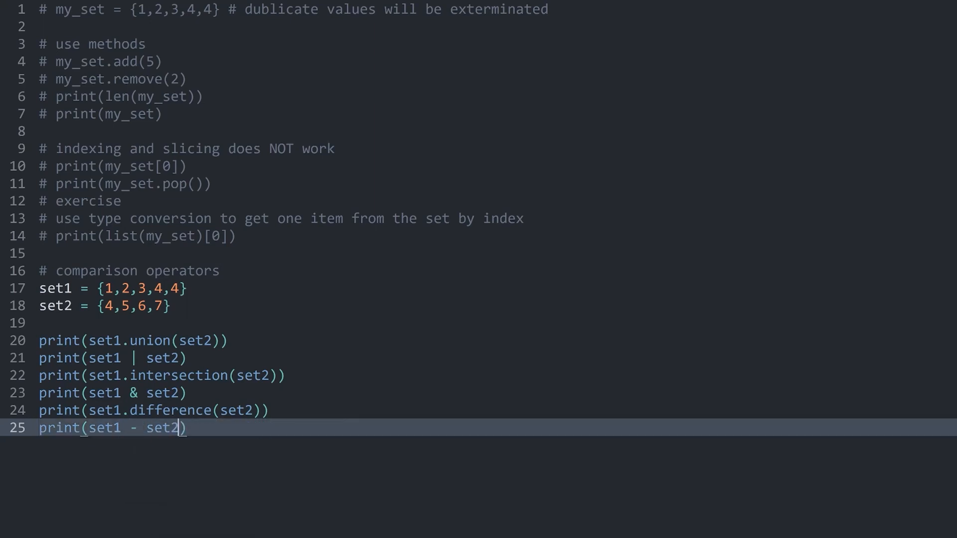
key("ctrl+b")
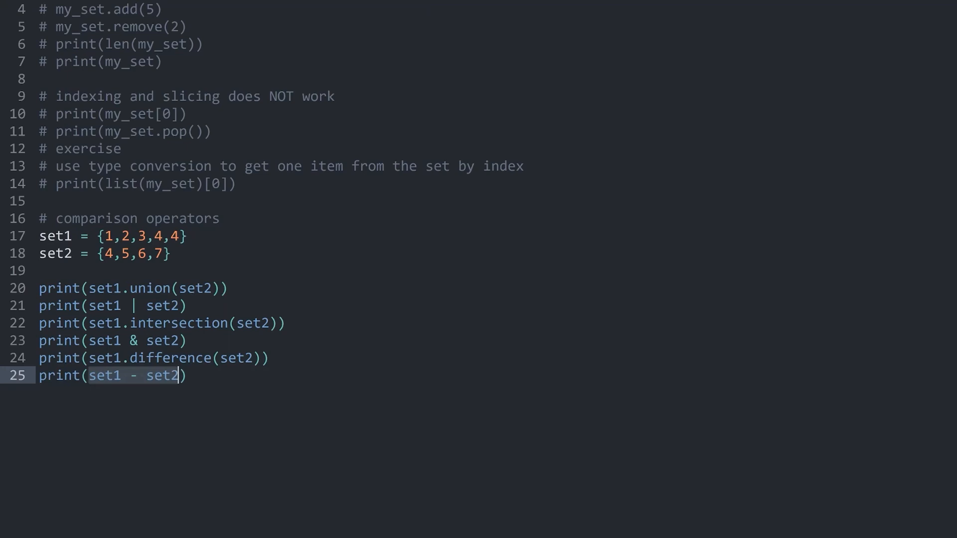
left_click(184, 236)
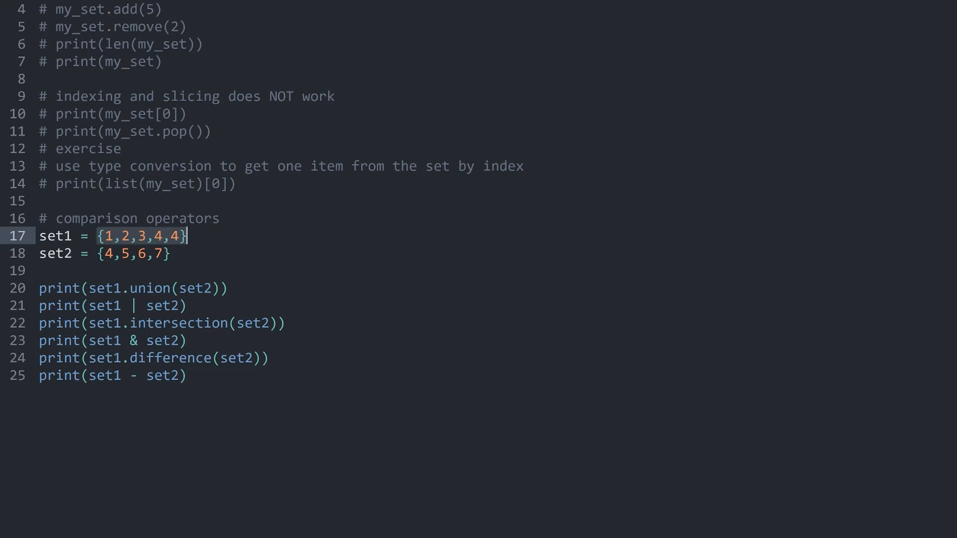
left_click(170, 254)
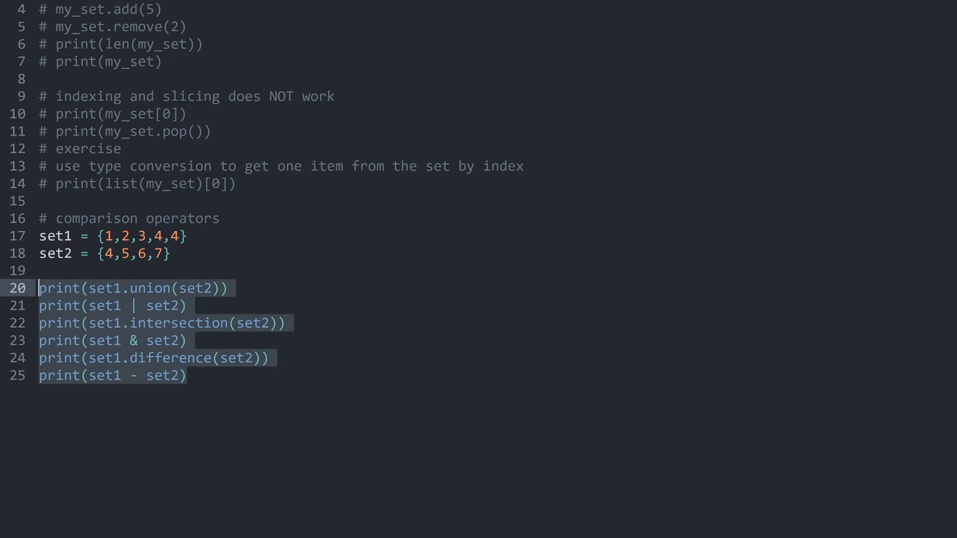
left_click(187, 376)
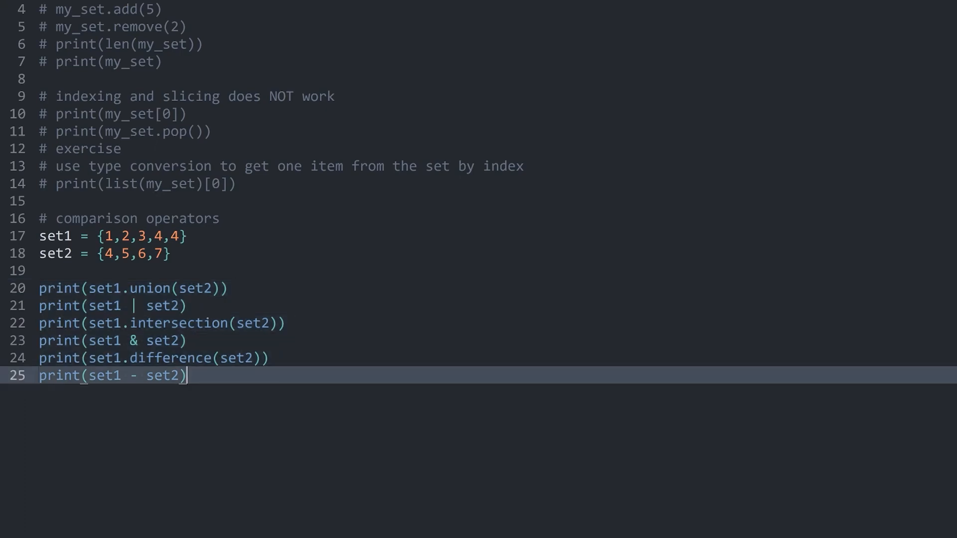
scroll("down", 3)
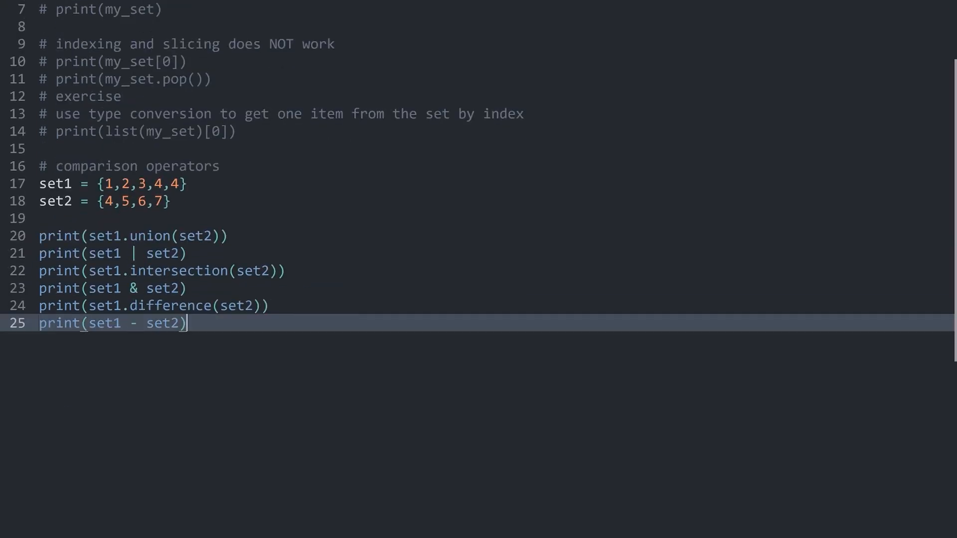
Define test_list with many numbers under a comment asking whether it has duplicate values
type("# exercise")
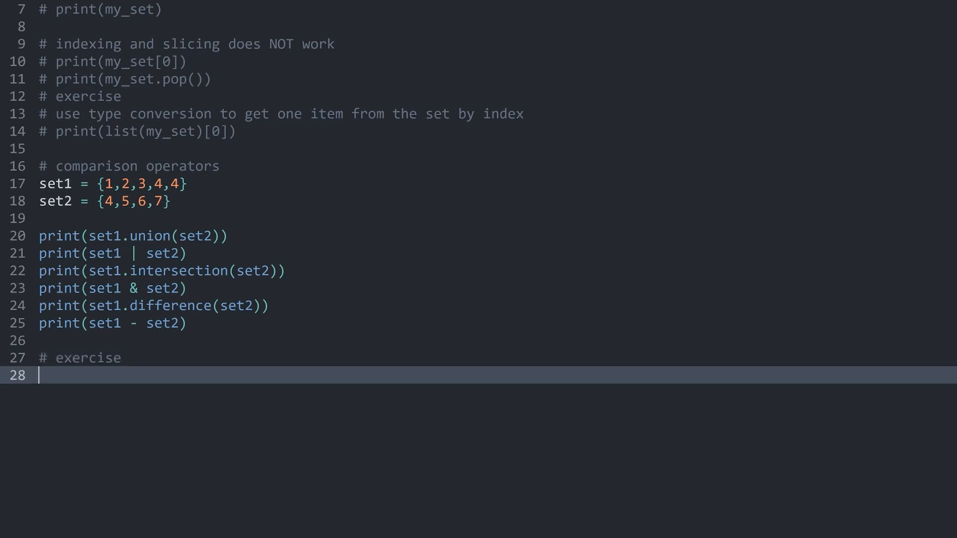
type("test_list = [43,25,324,234,5,2,32423,542,534,324,23,54,65,323,42,4,123,123,5,1,321,3124,123,123,124,1,31,23,145,")
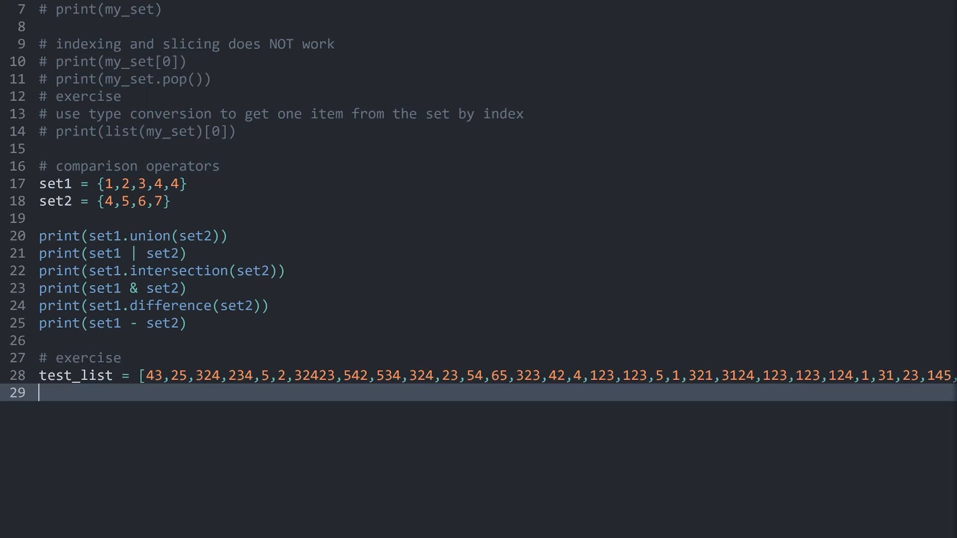
left_click(629, 374)
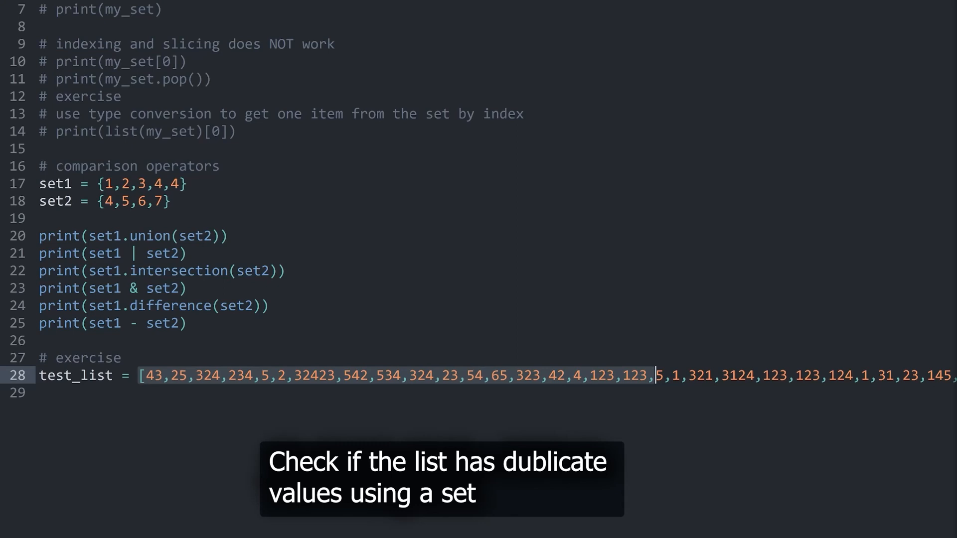
type("# check if the list below has dublicate values")
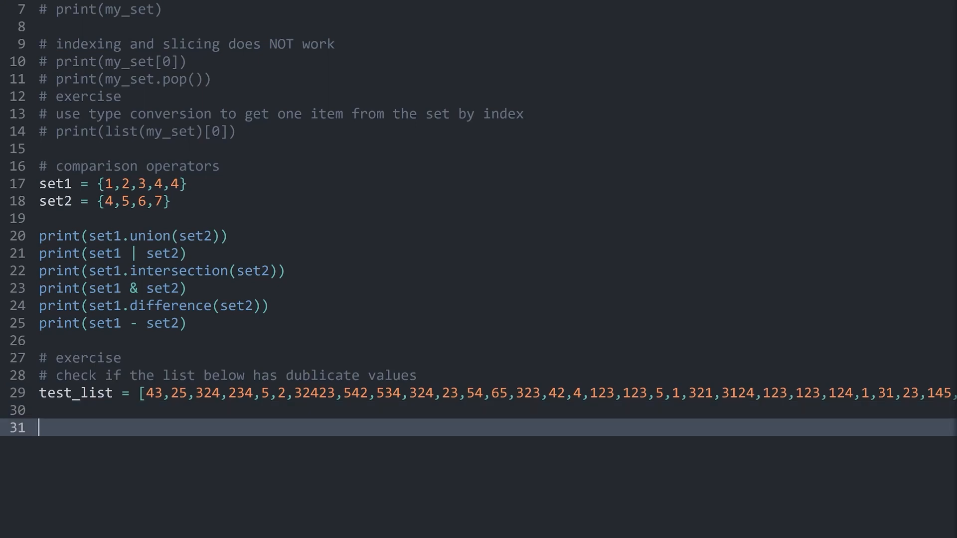
Add print(len(test_list)) and run the script
type("print(")
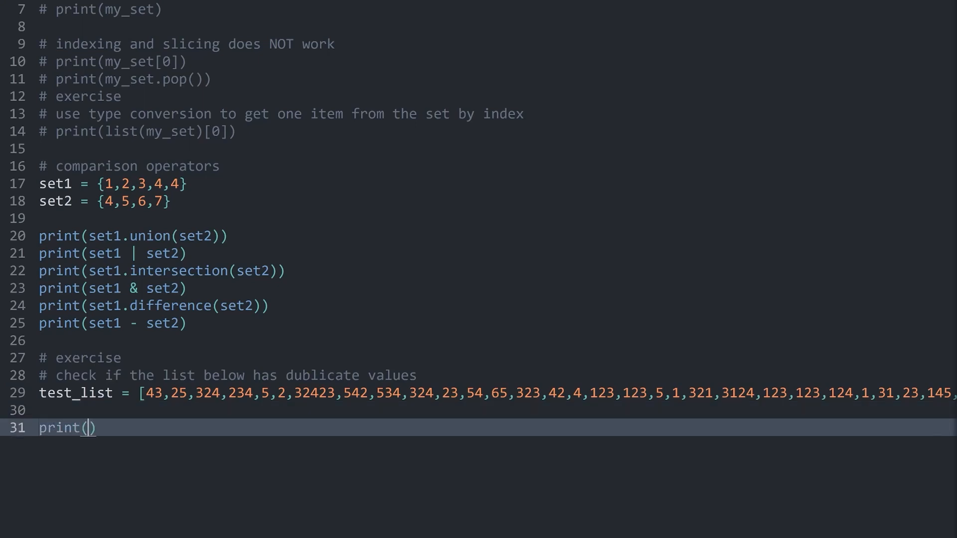
type("le")
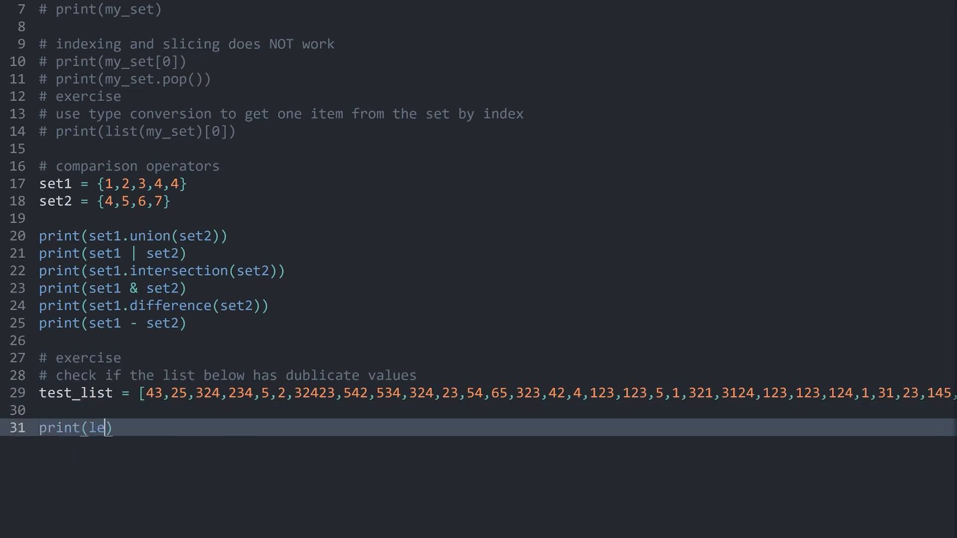
type("n(")
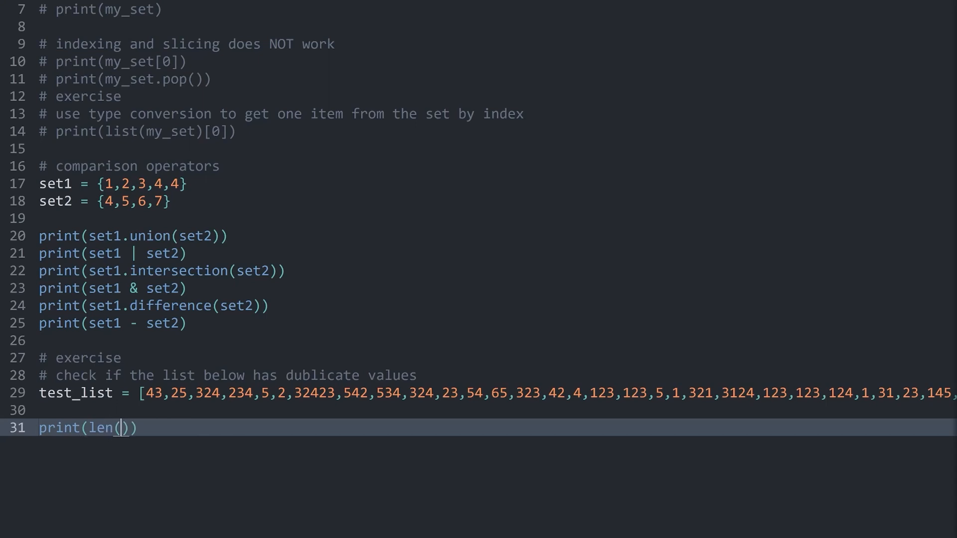
type("test_list")
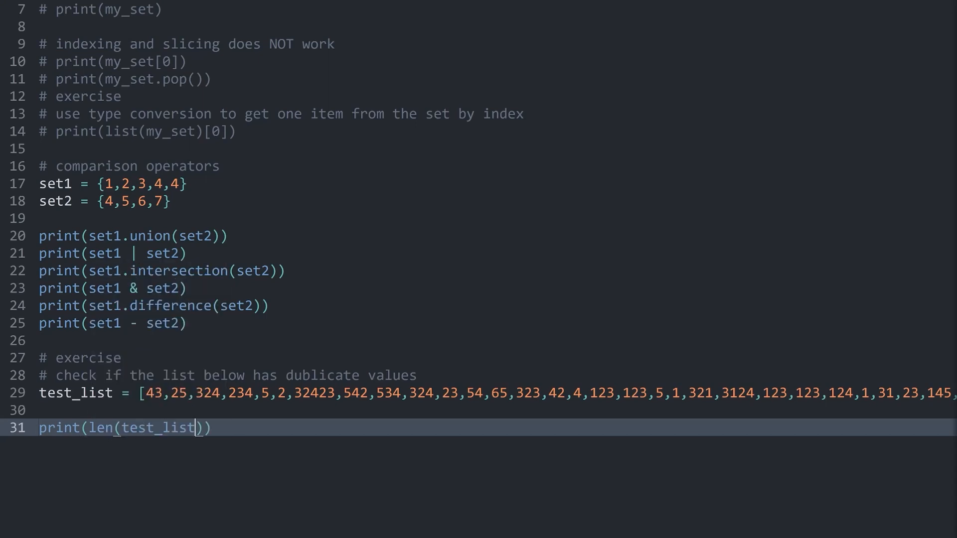
key("ctrl+b")
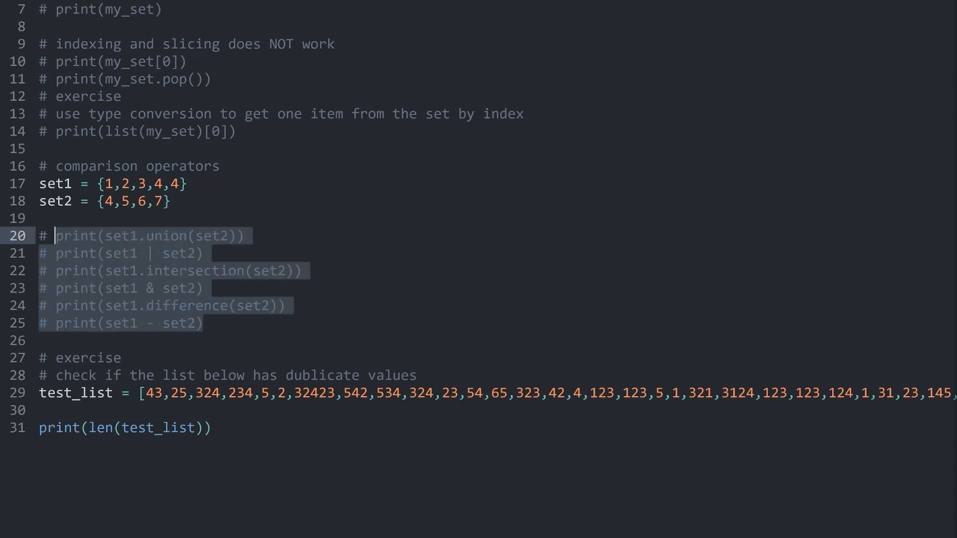
Comment out the set-operation prints and add print(set(test_list))
key("ctrl+b")
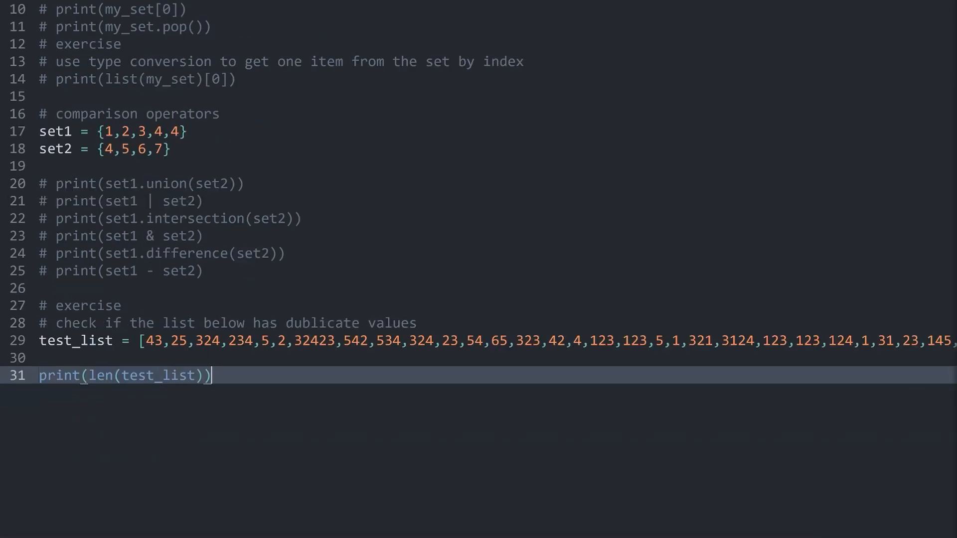
type("print(")
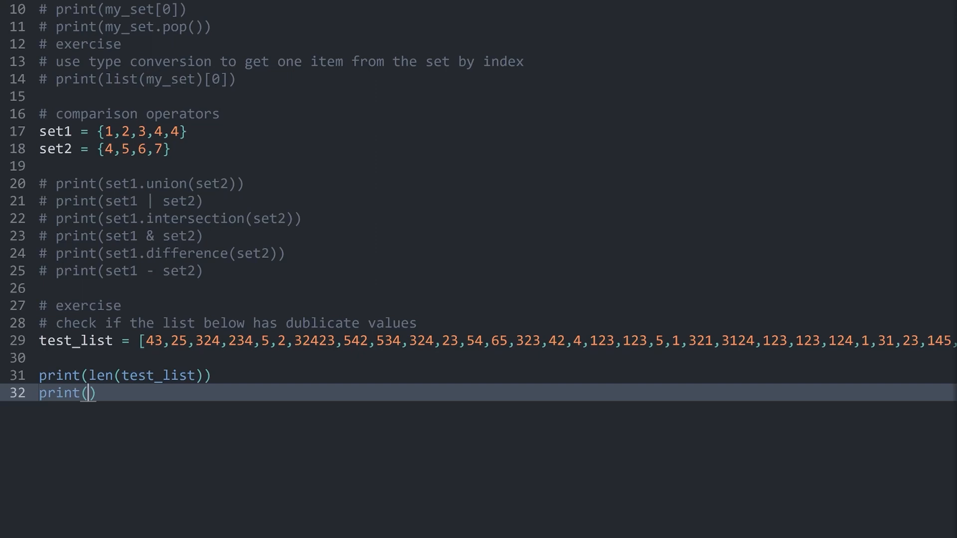
type("set")
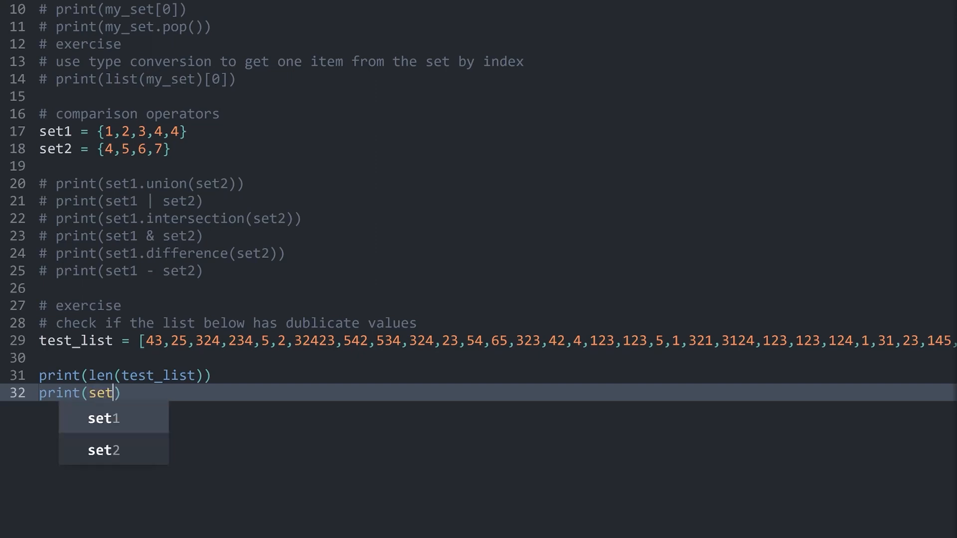
type("(l")
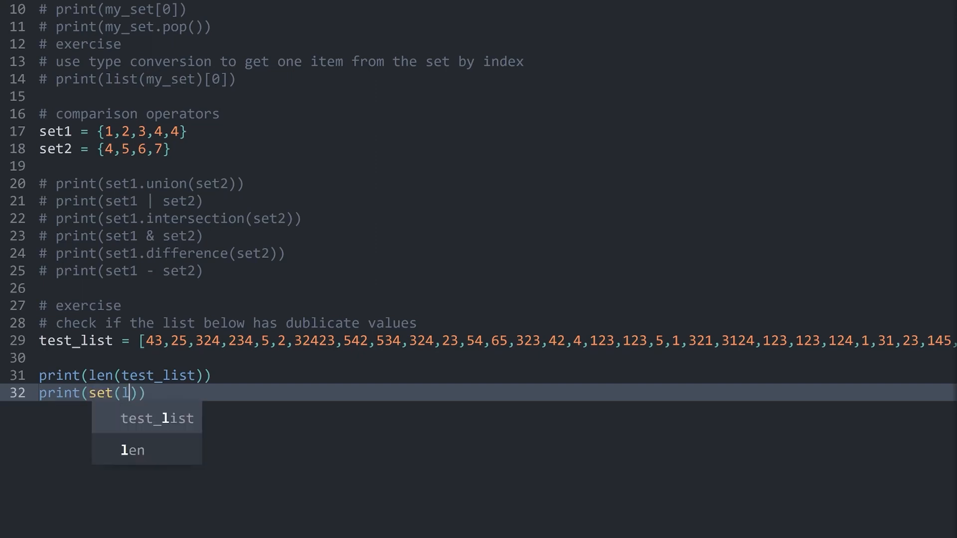
left_click(158, 417)
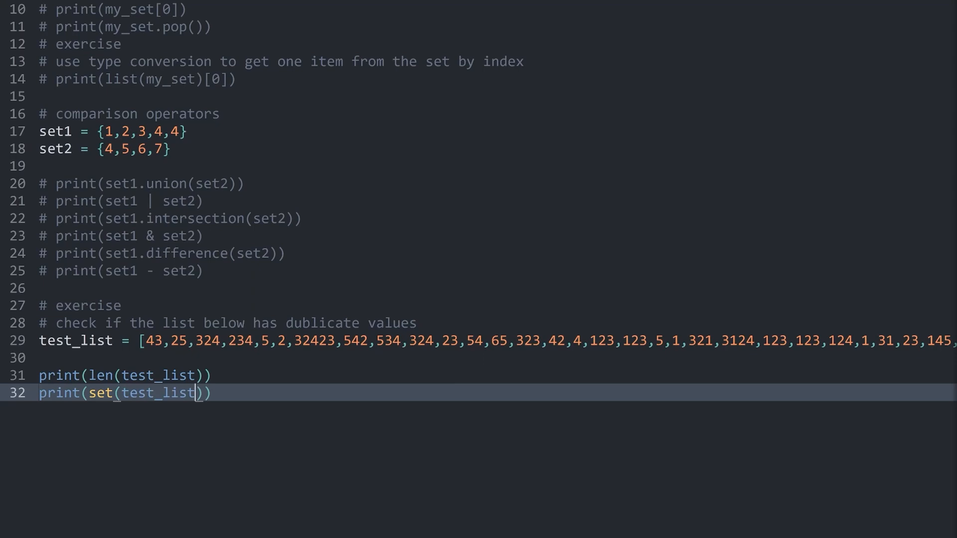
Wrap set(test_list) in len() and run the script
double_click(100, 392)
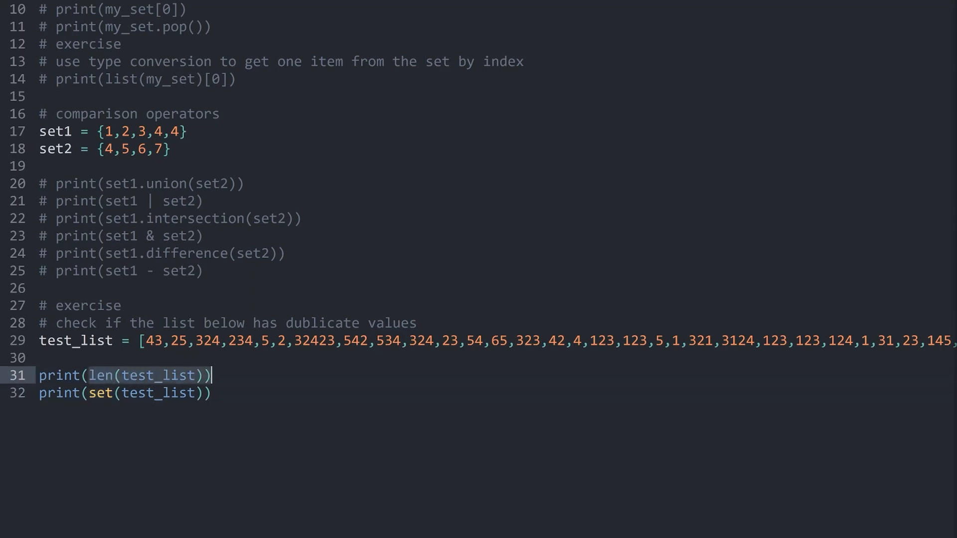
left_click(298, 341)
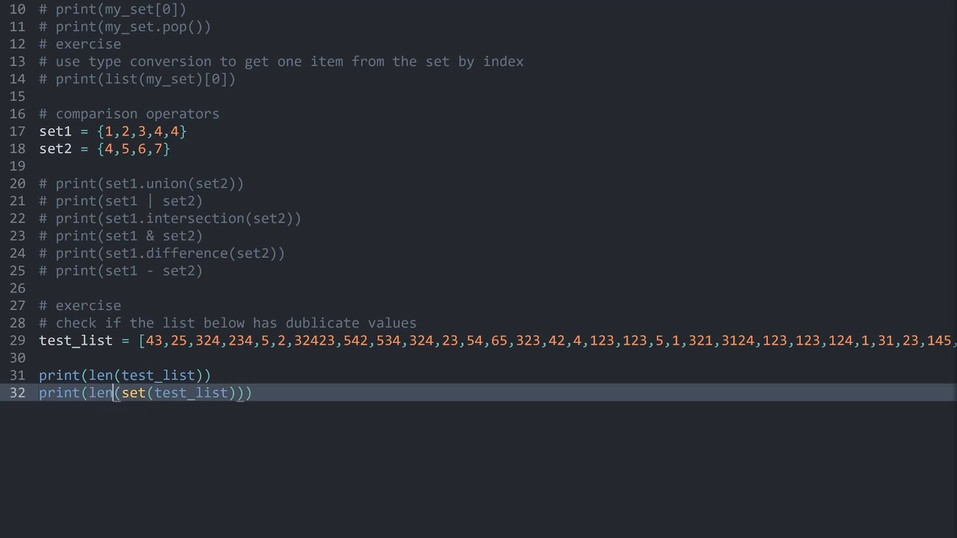
key("ctrl+b")
type("print")
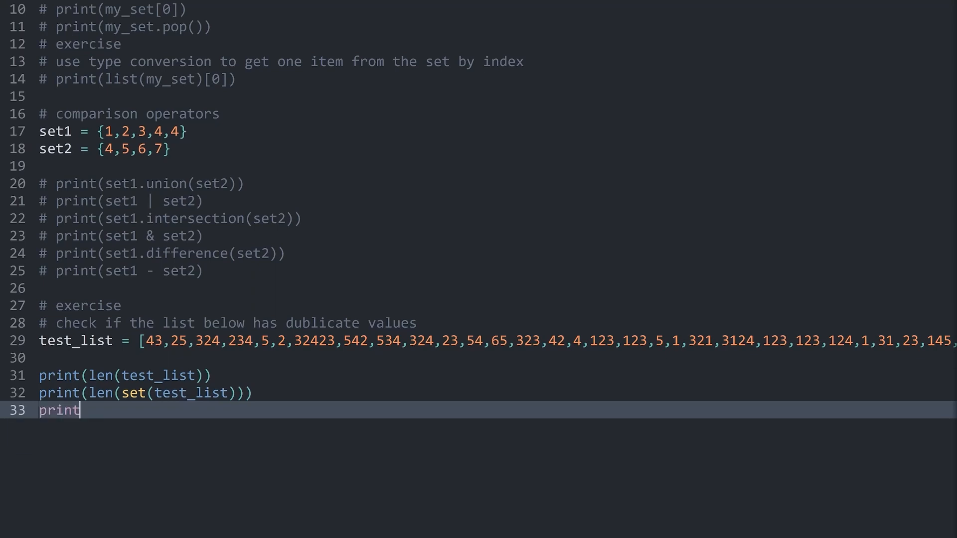
Print len(test_list) == len(set(test_list)) and run, outputting 34, 26 and False
type("(len(test_list")
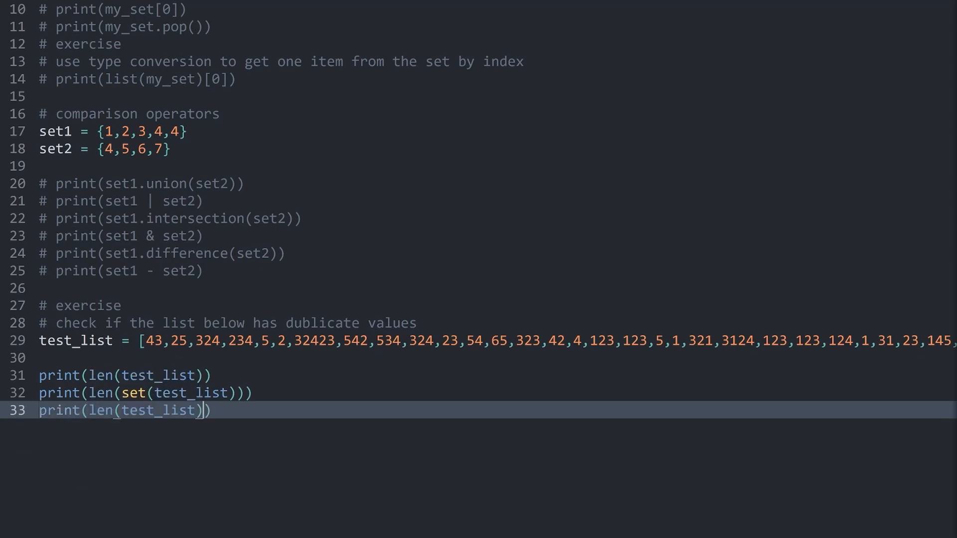
type("==")
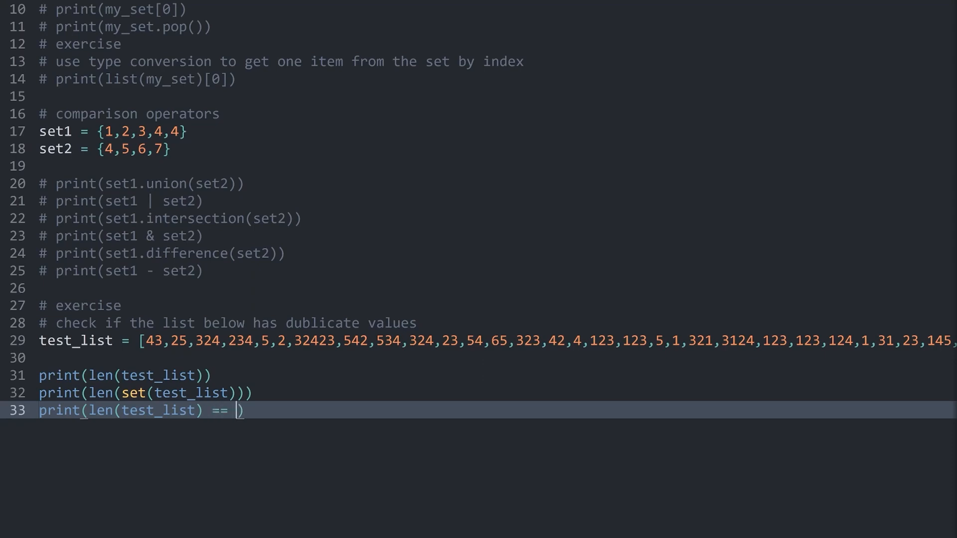
key("Left")
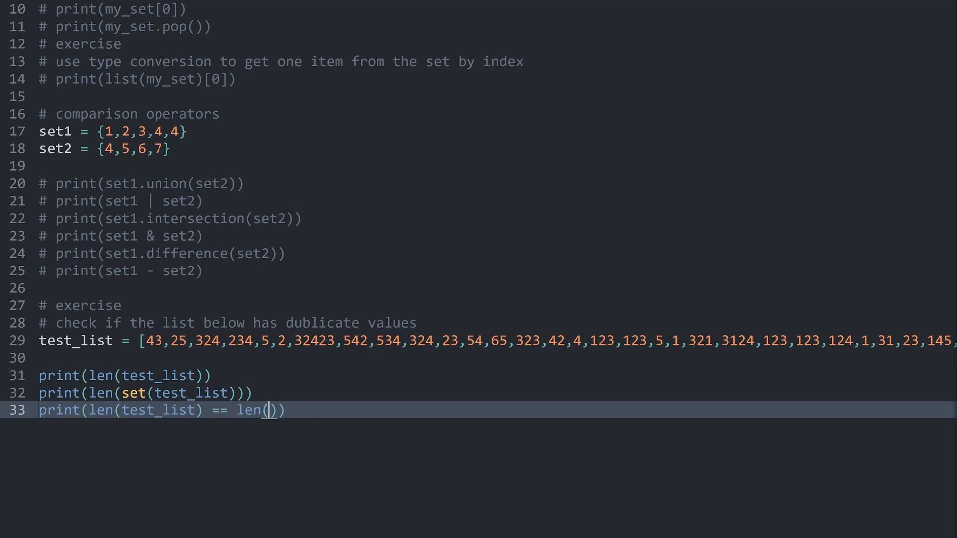
type("set(test_list")
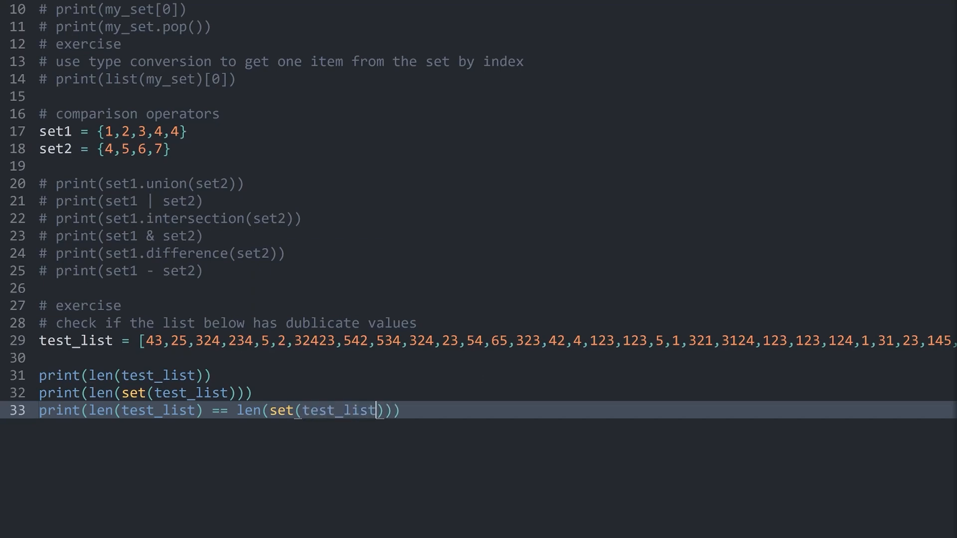
key("ctrl+b")
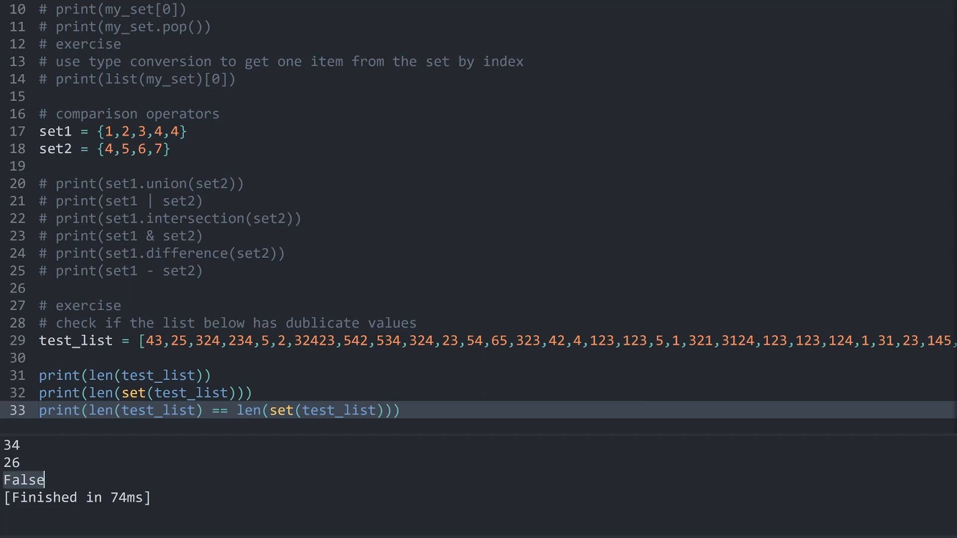
scroll("up", 3)
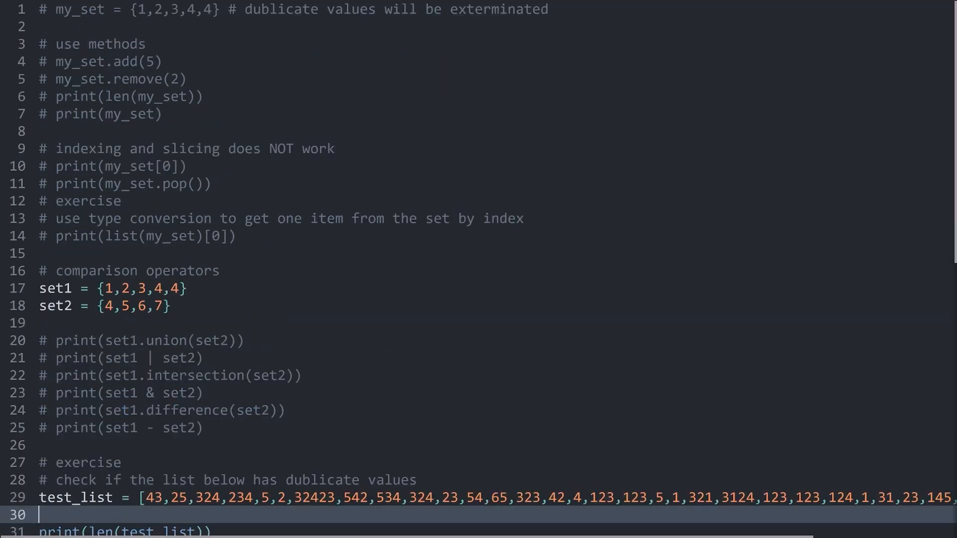